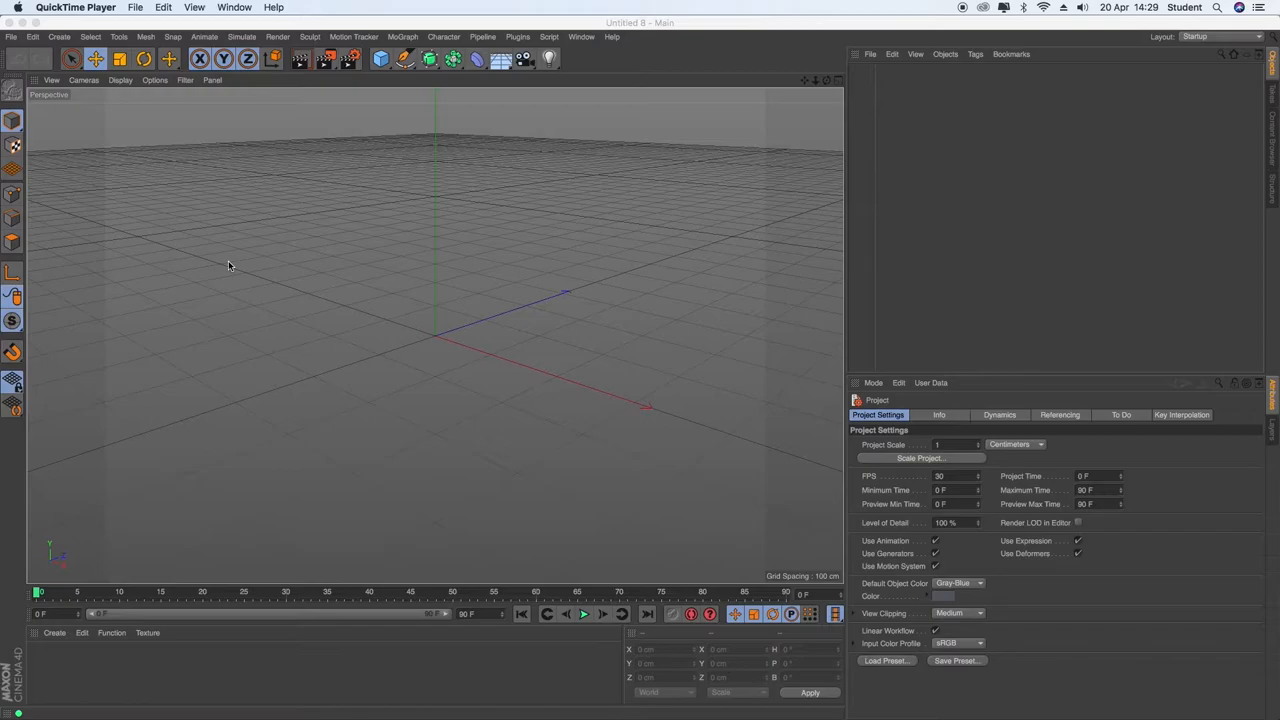
{"action": "mouse_move", "coordinate": [212, 280]}
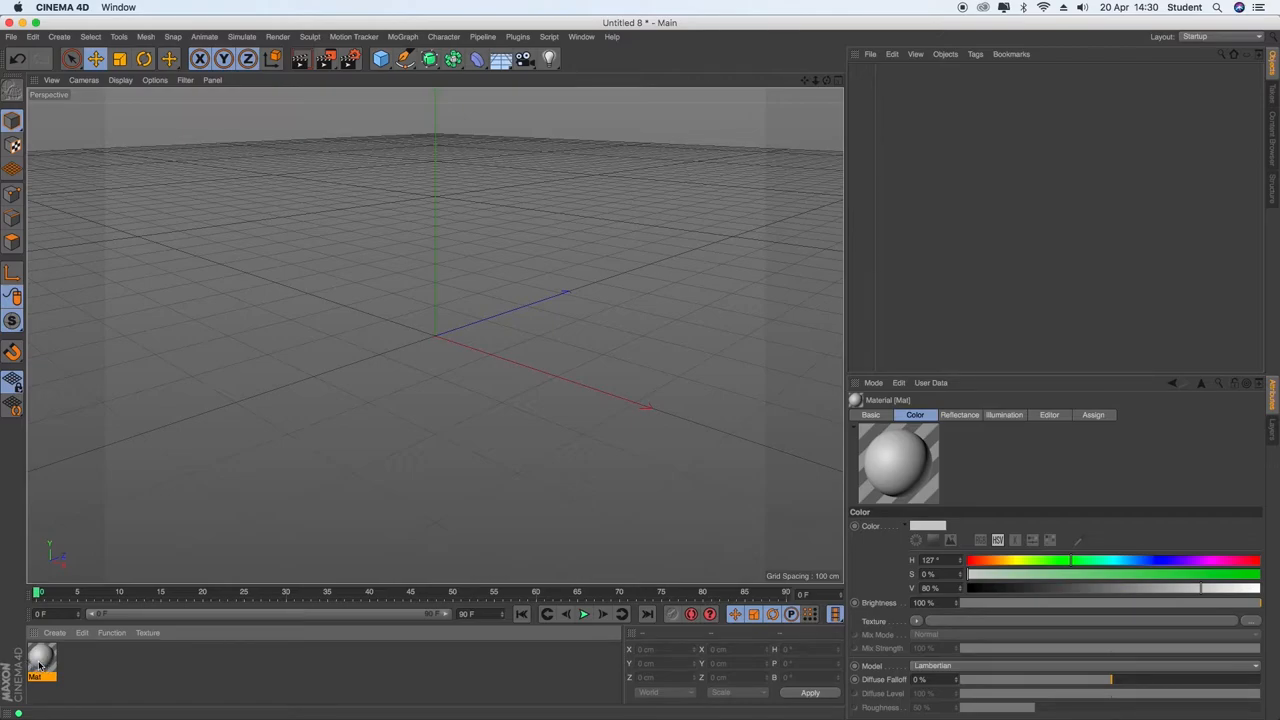
- Set the material's Color channel to a deep blue in the Material Editor and close it
{"action": "double_click", "coordinate": [40, 658]}
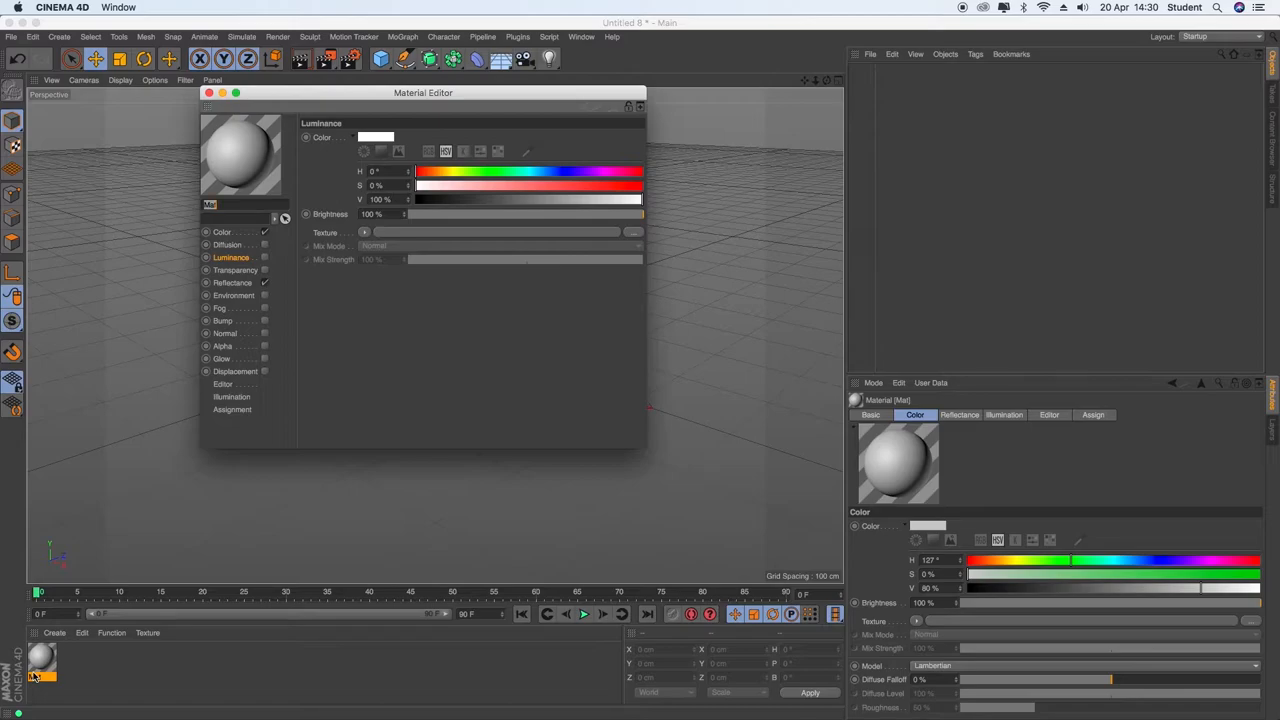
{"action": "left_click", "coordinate": [220, 232]}
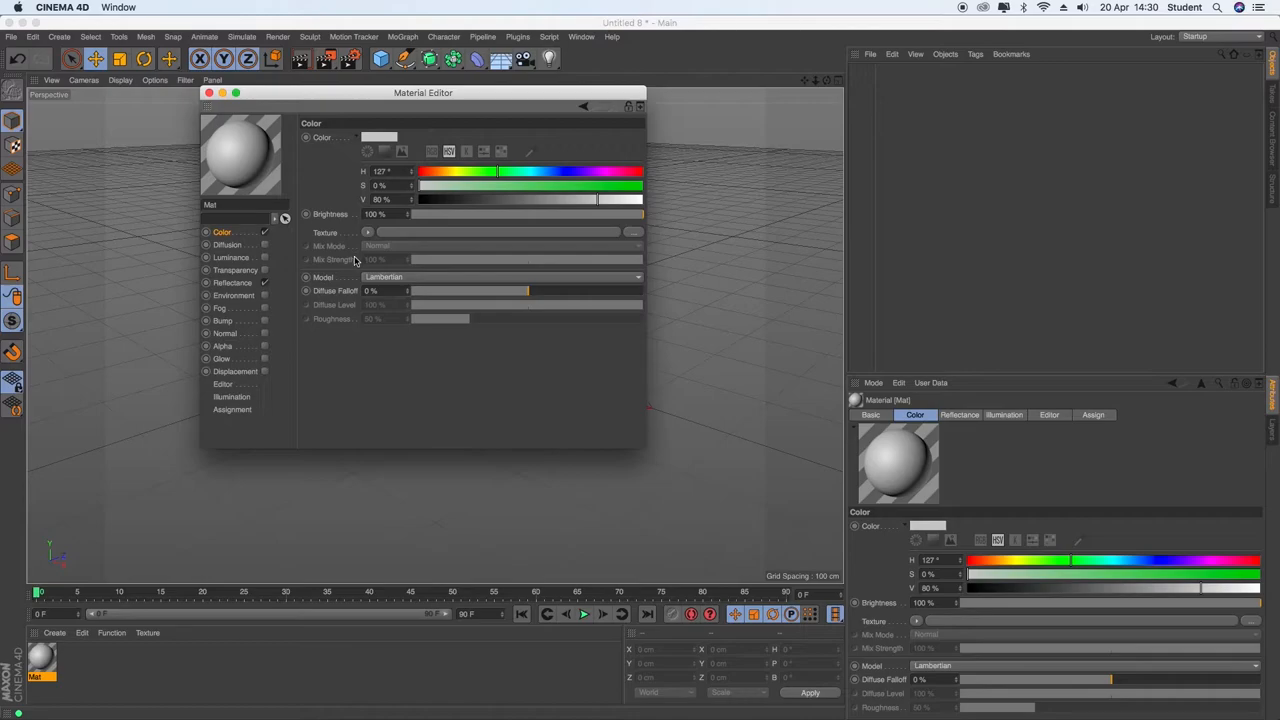
{"action": "mouse_move", "coordinate": [432, 184]}
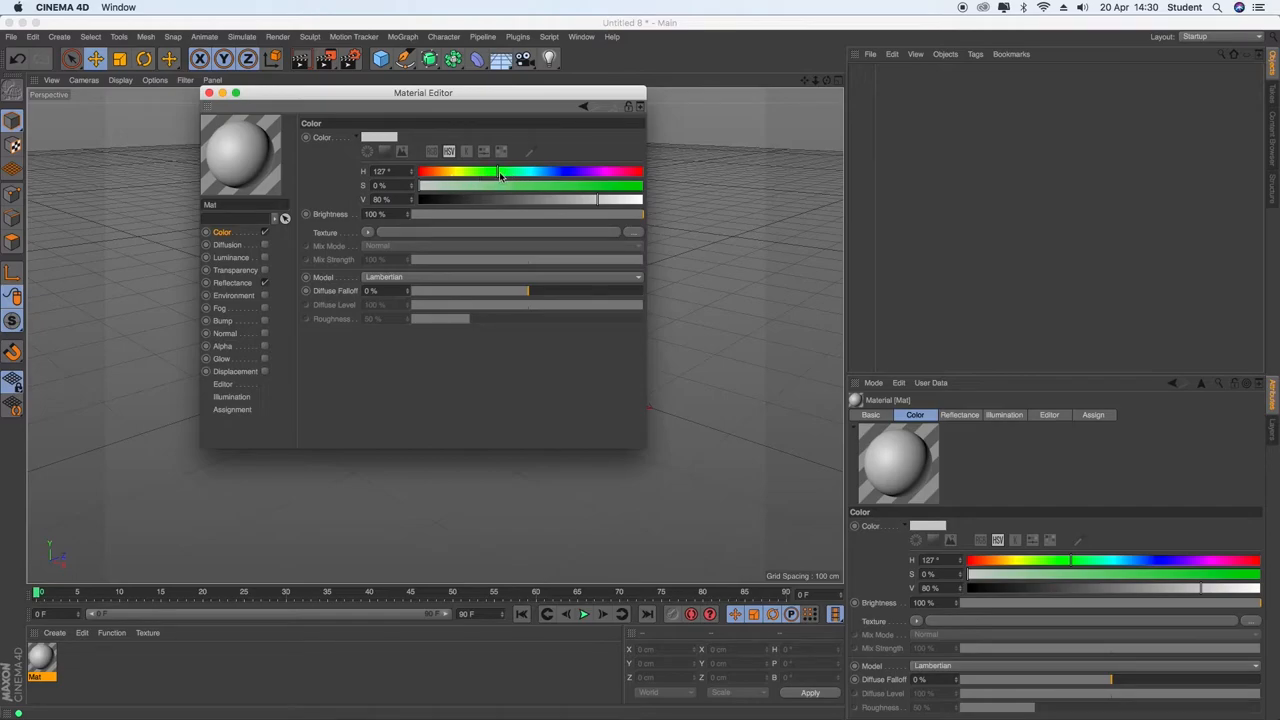
{"action": "left_click_drag", "start_coordinate": [420, 186], "coordinate": [640, 186]}
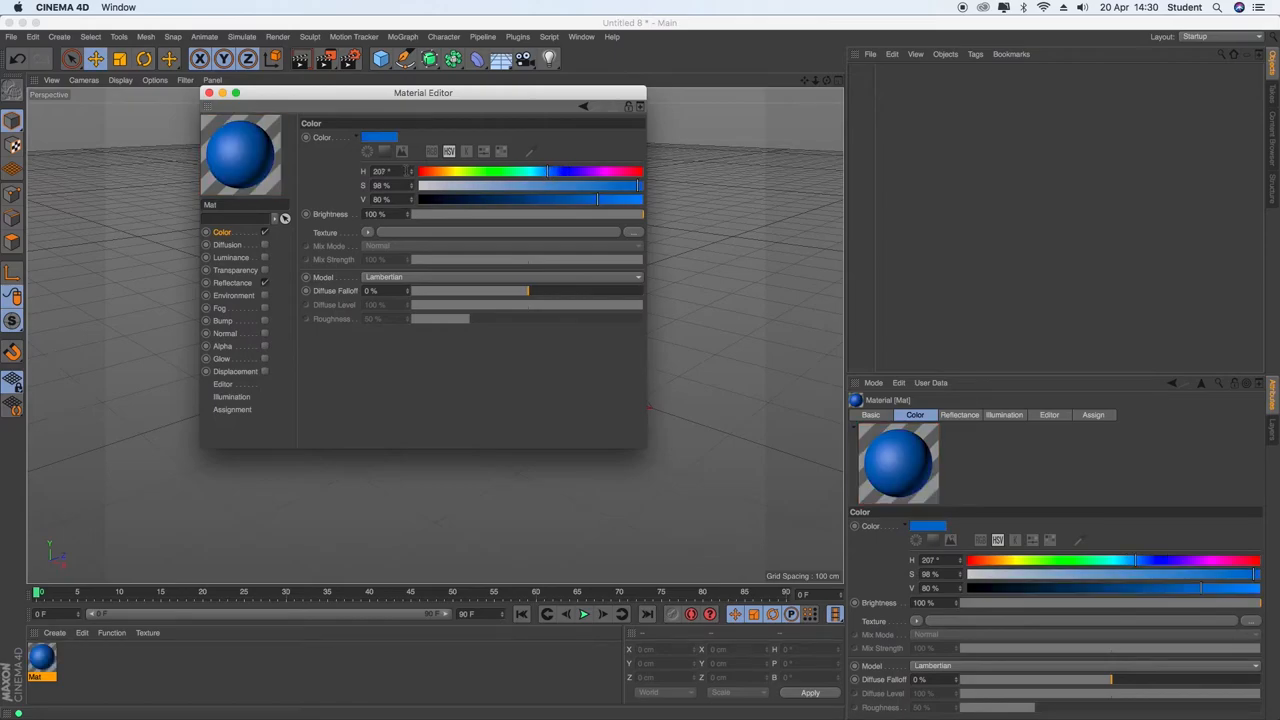
{"action": "mouse_move", "coordinate": [256, 168]}
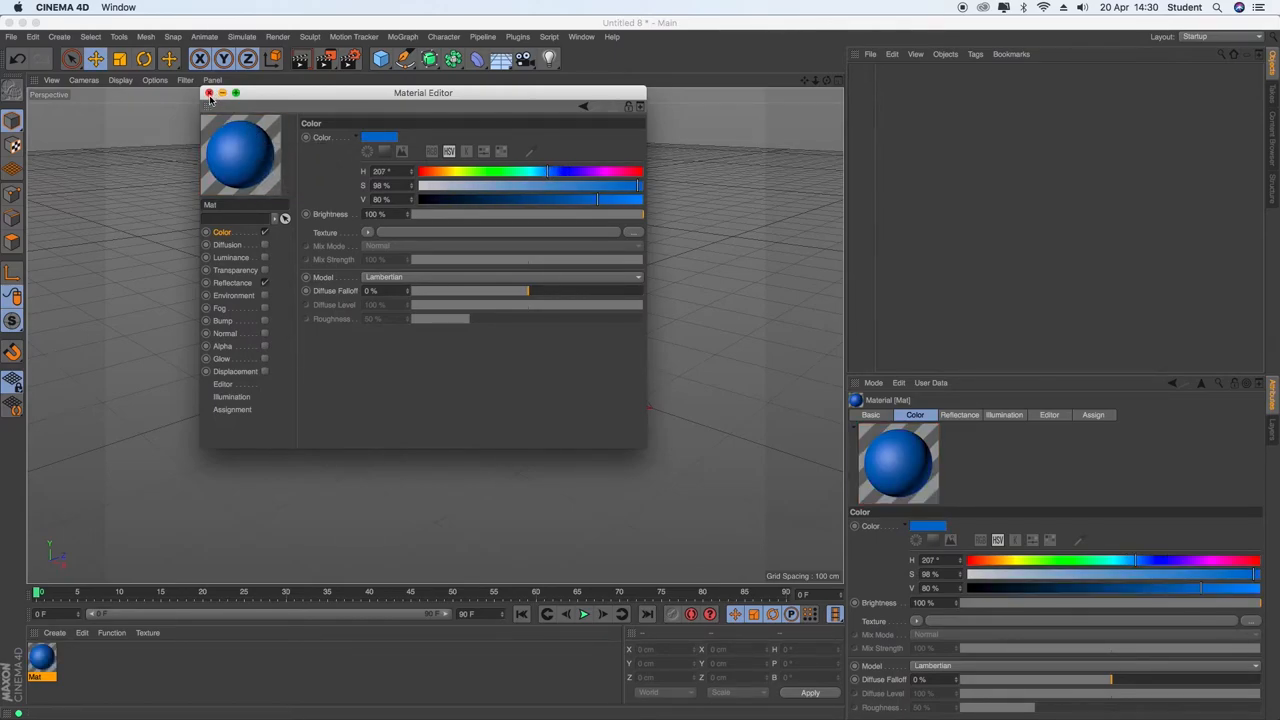
{"action": "left_click", "coordinate": [208, 92]}
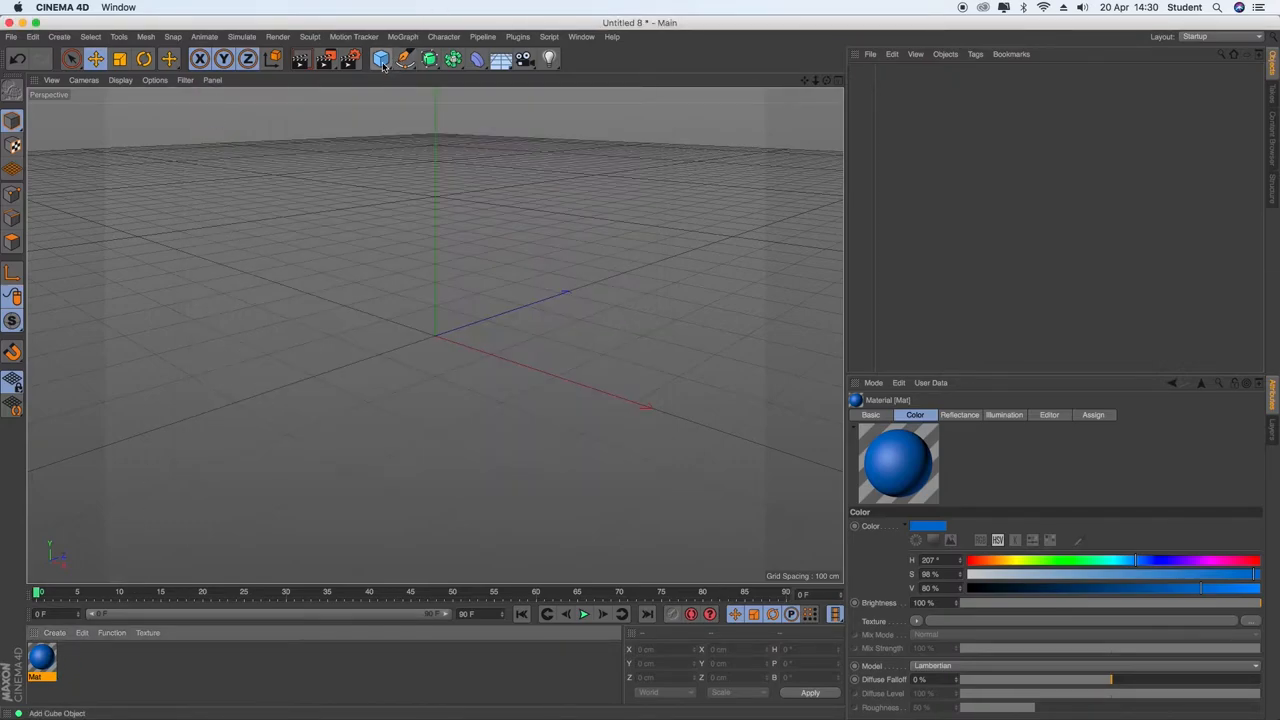
- Add a cube with the blue material and a repositioned light, then reopen the material's editor
{"action": "left_click", "coordinate": [380, 58]}
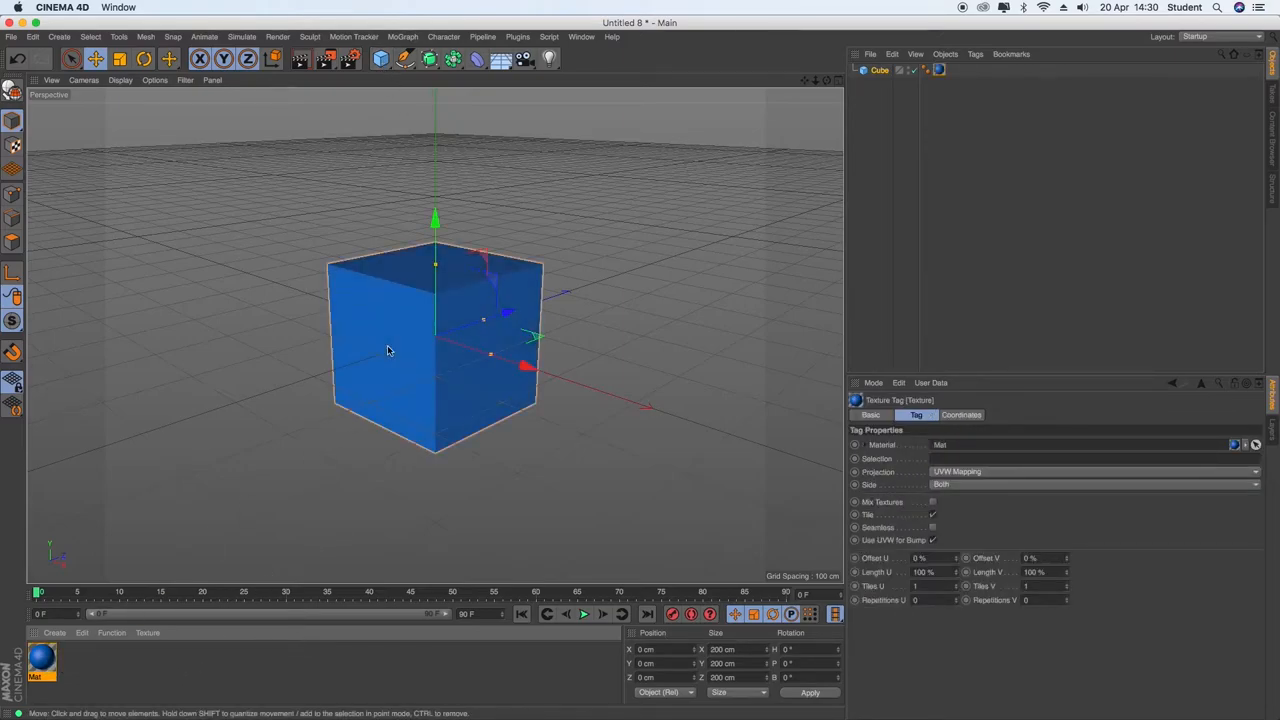
{"action": "left_click", "coordinate": [42, 662]}
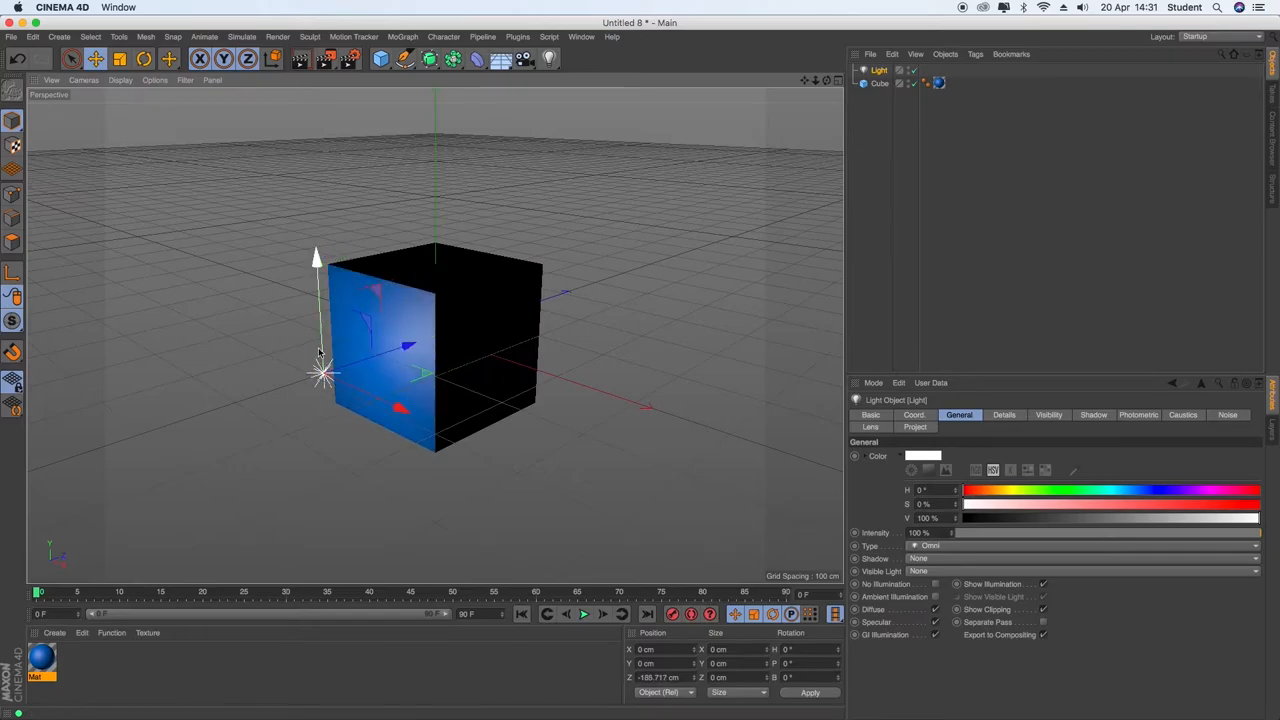
{"action": "left_click_drag", "start_coordinate": [320, 376], "coordinate": [210, 350]}
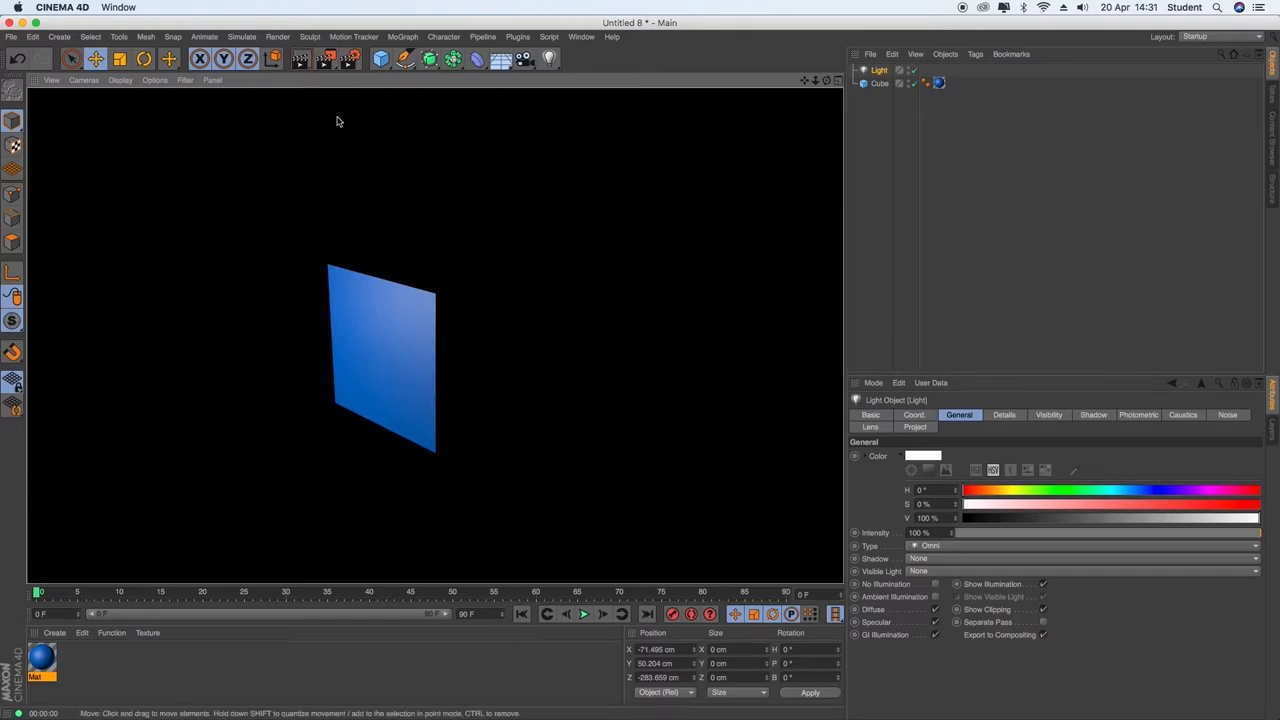
{"action": "double_click", "coordinate": [40, 660]}
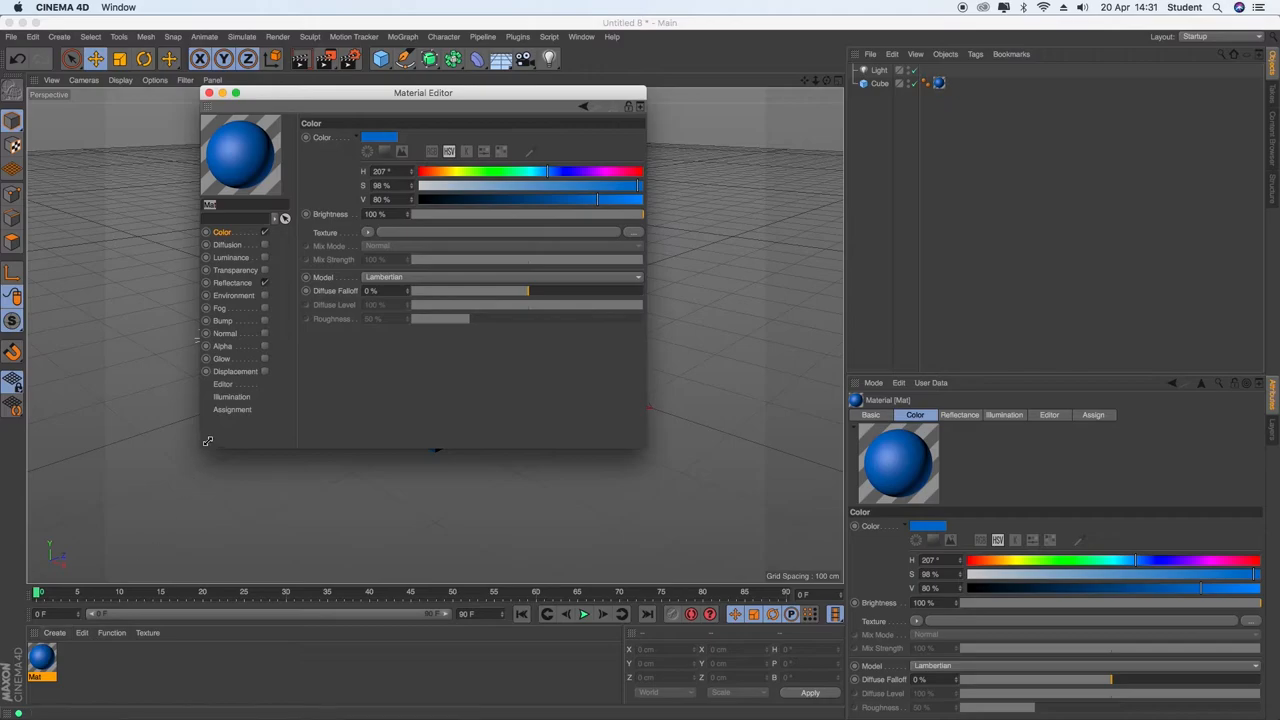
- Drag the Material Editor to the right so the lit blue cube stays visible
{"action": "left_click_drag", "start_coordinate": [424, 92], "coordinate": [440, 94]}
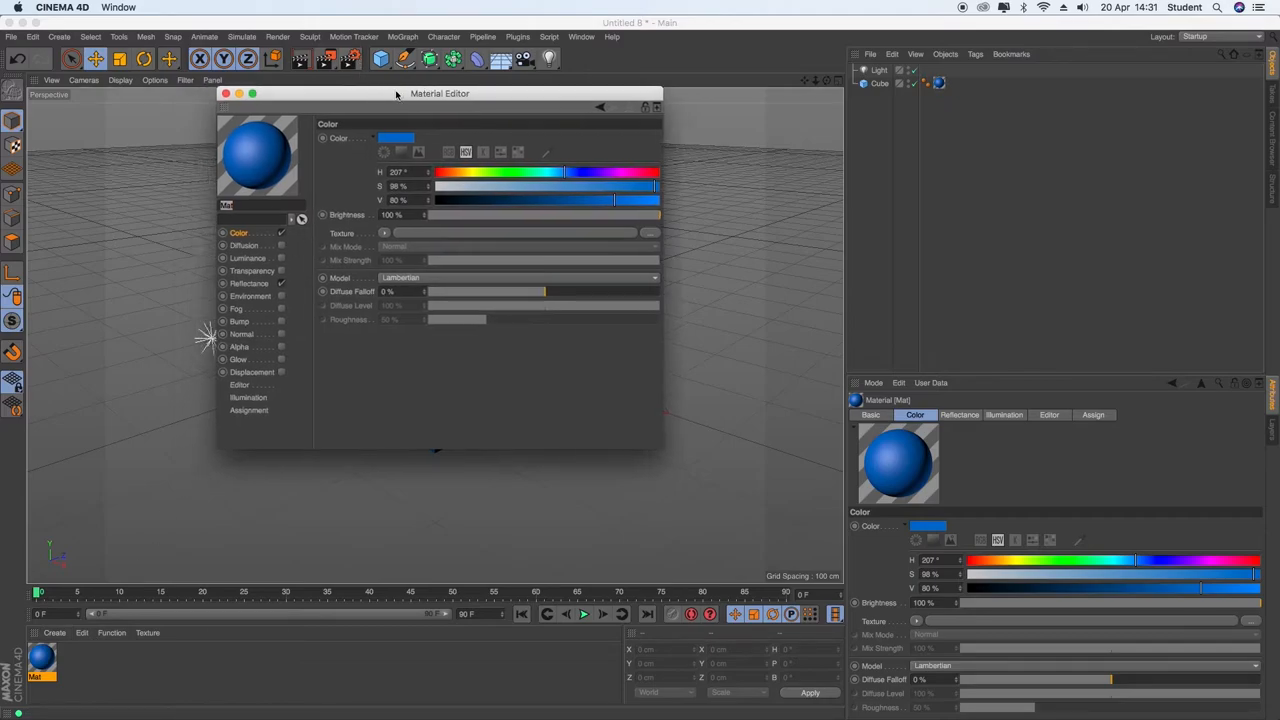
{"action": "left_click_drag", "start_coordinate": [440, 94], "coordinate": [910, 116]}
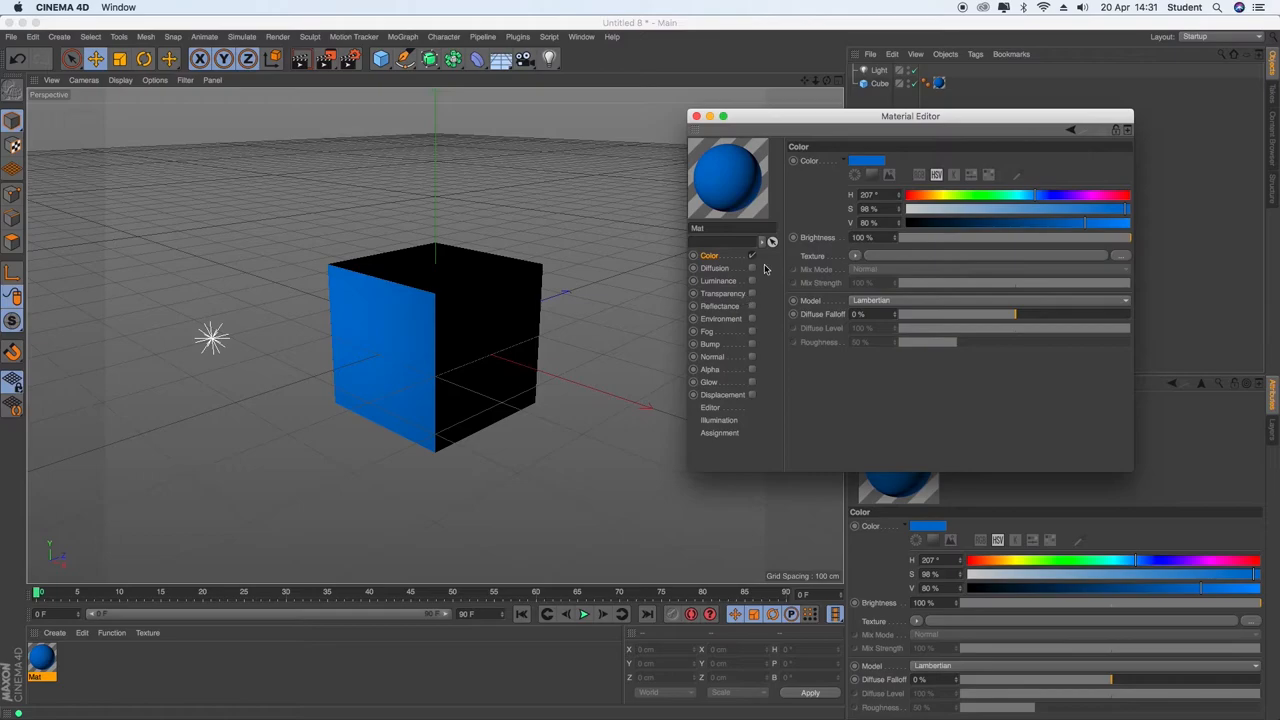
{"action": "mouse_move", "coordinate": [820, 250]}
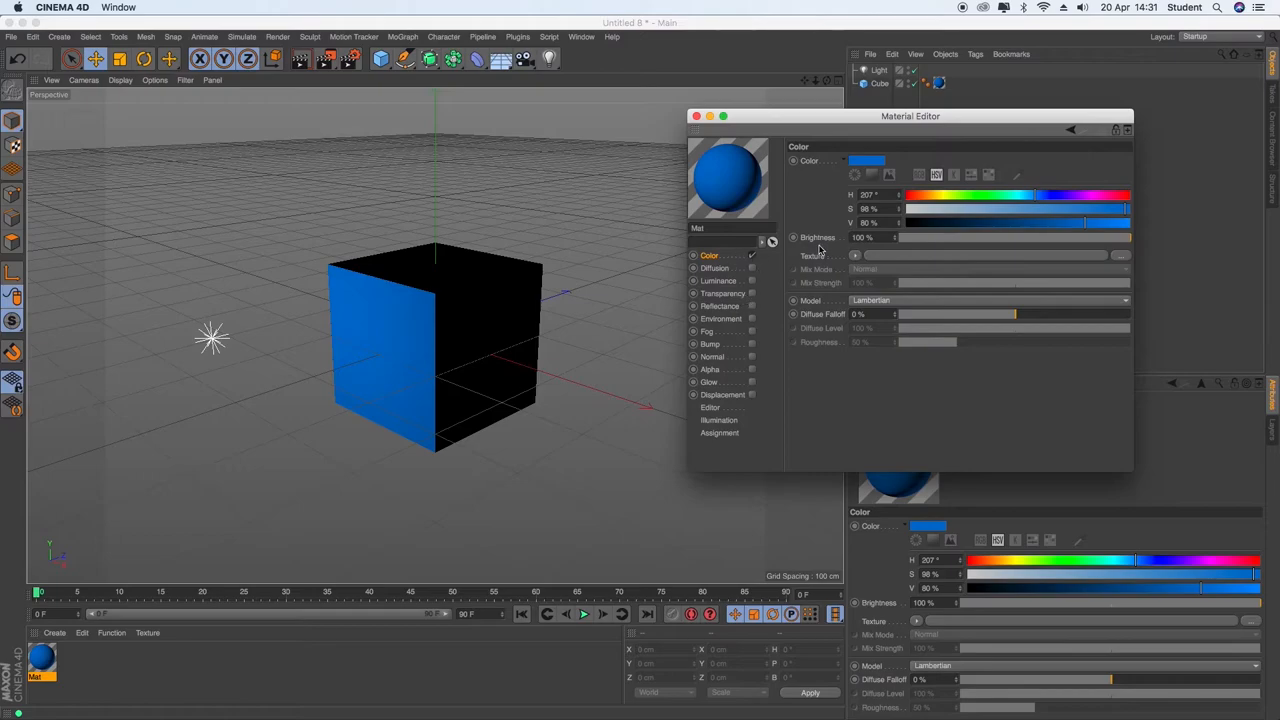
{"action": "mouse_move", "coordinate": [838, 258]}
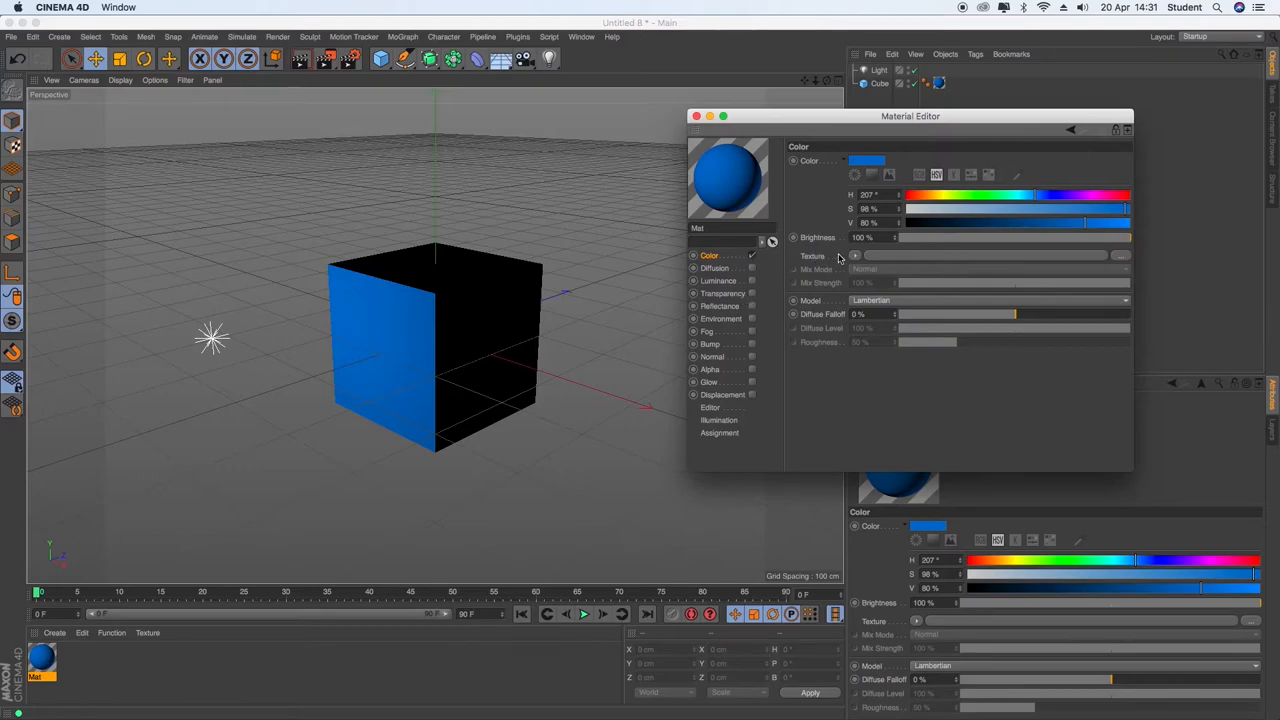
{"action": "mouse_move", "coordinate": [856, 258]}
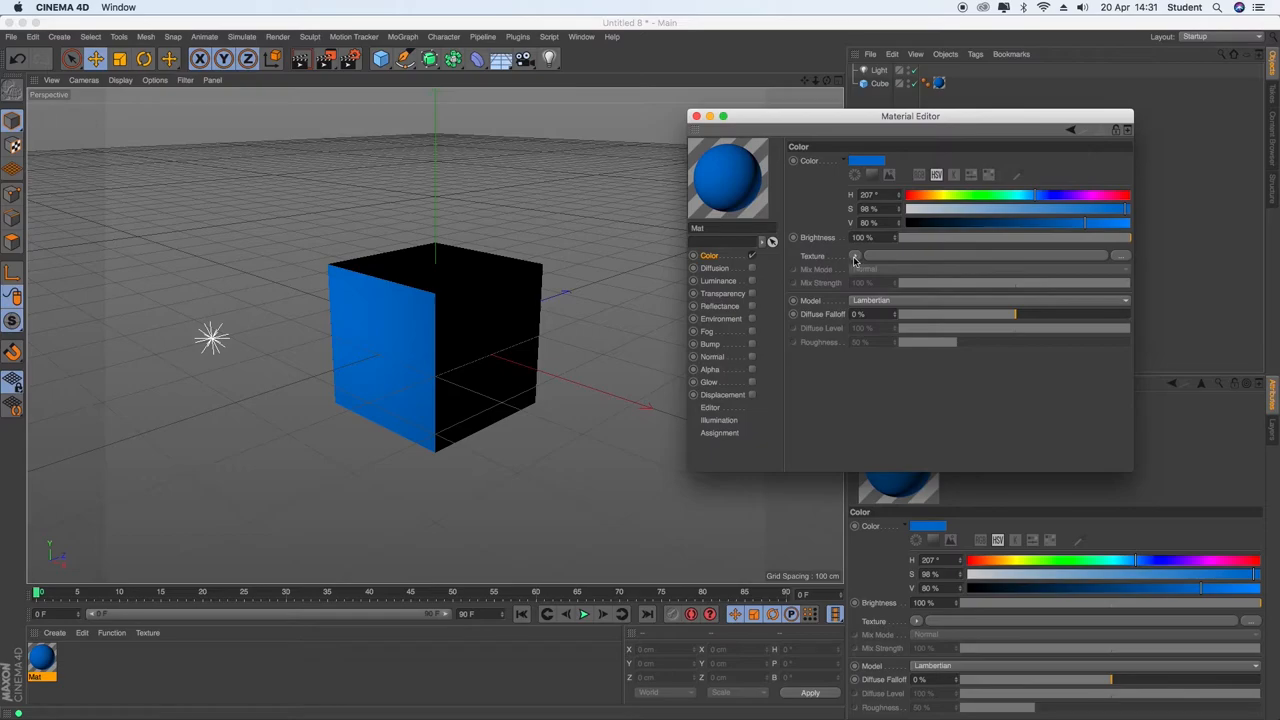
- Load the Captain America shield image as the colour texture and apply it to all cube faces
{"action": "left_click", "coordinate": [856, 256]}
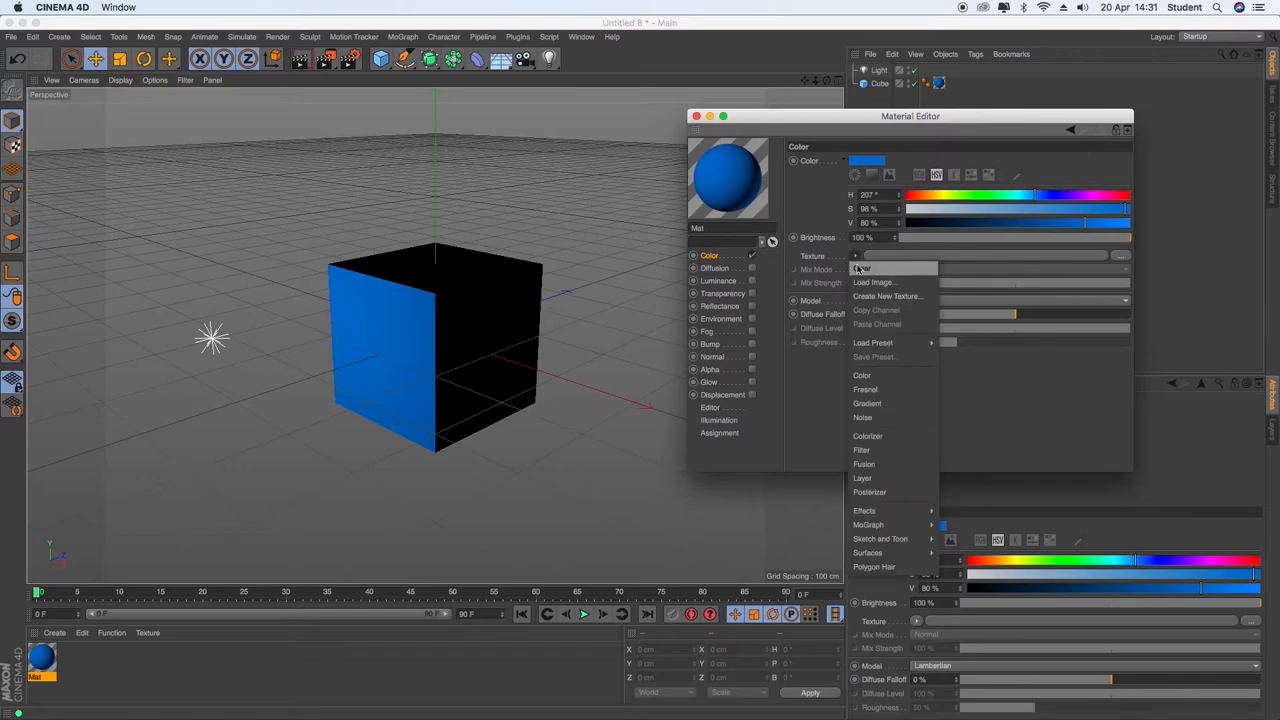
{"action": "left_click", "coordinate": [874, 282]}
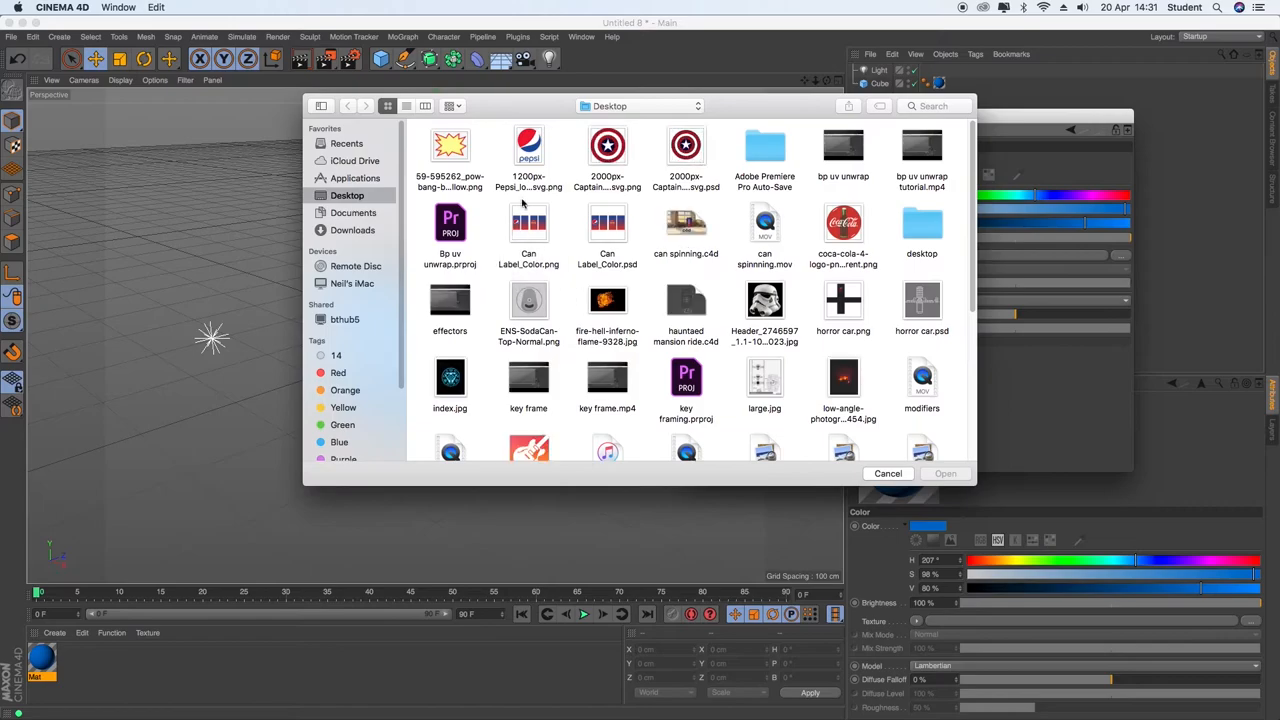
{"action": "left_click", "coordinate": [608, 144]}
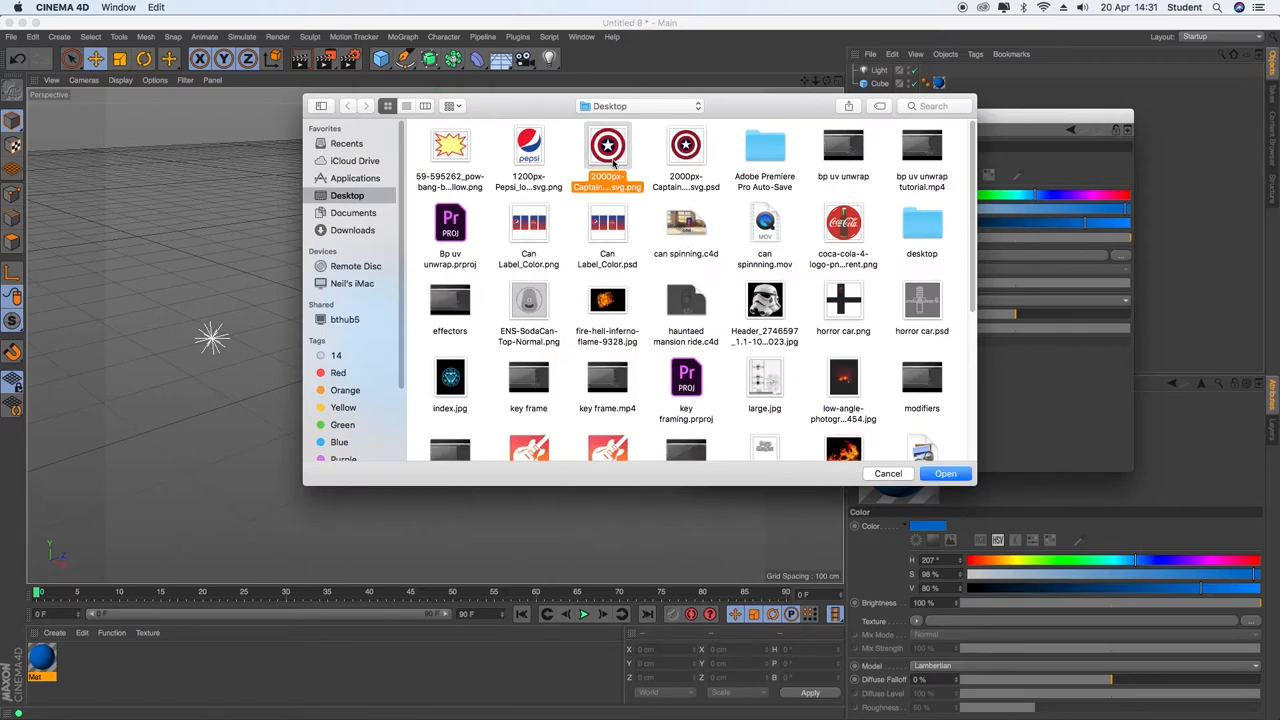
{"action": "left_click", "coordinate": [944, 472]}
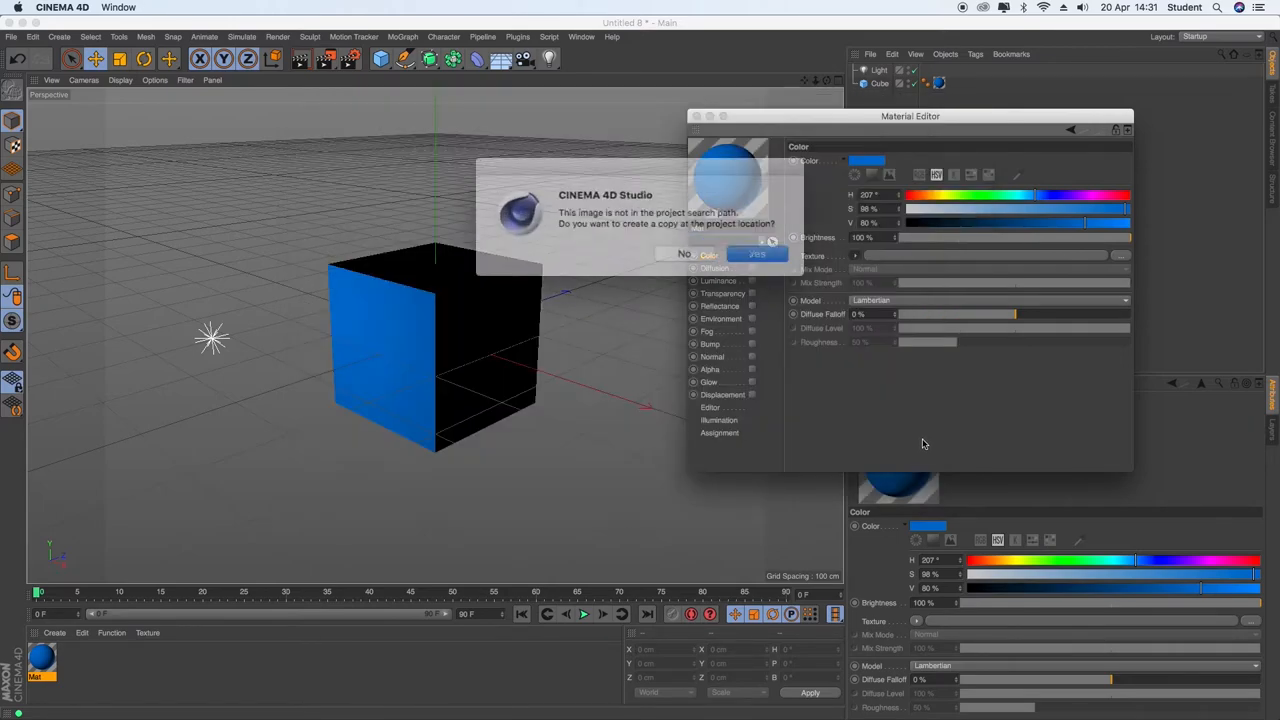
{"action": "left_click", "coordinate": [756, 252]}
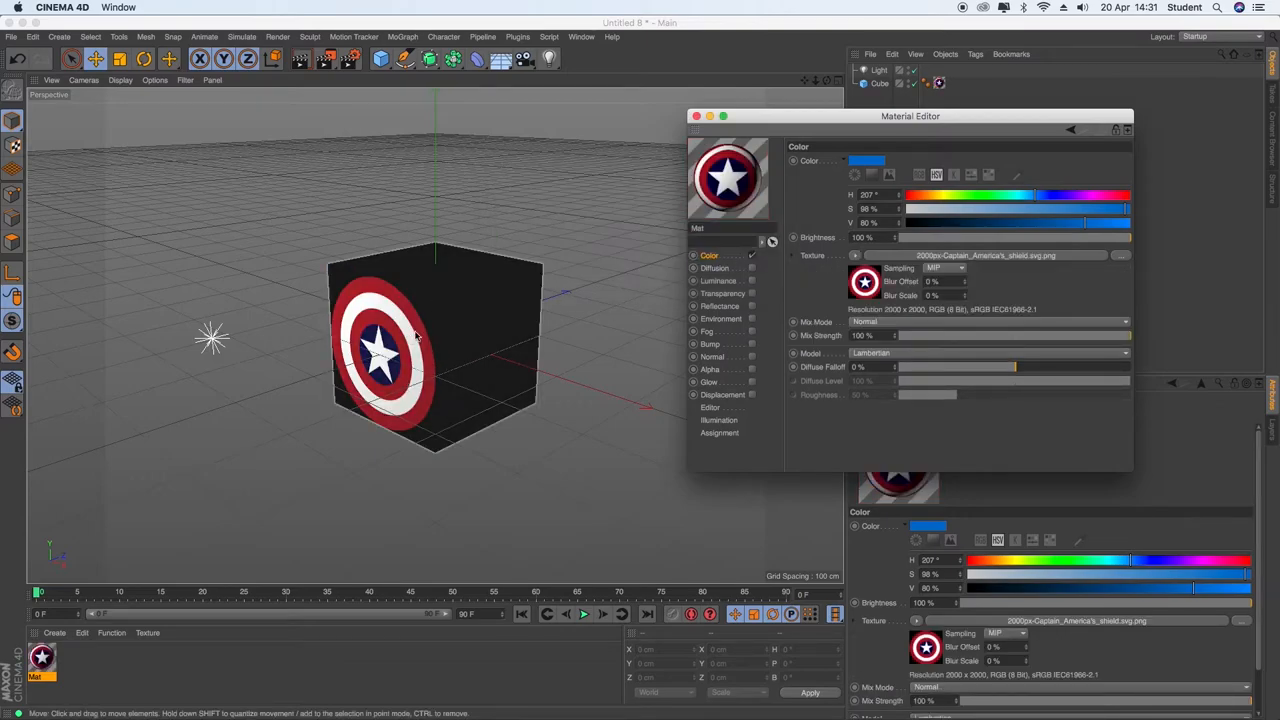
{"action": "mouse_move", "coordinate": [392, 284]}
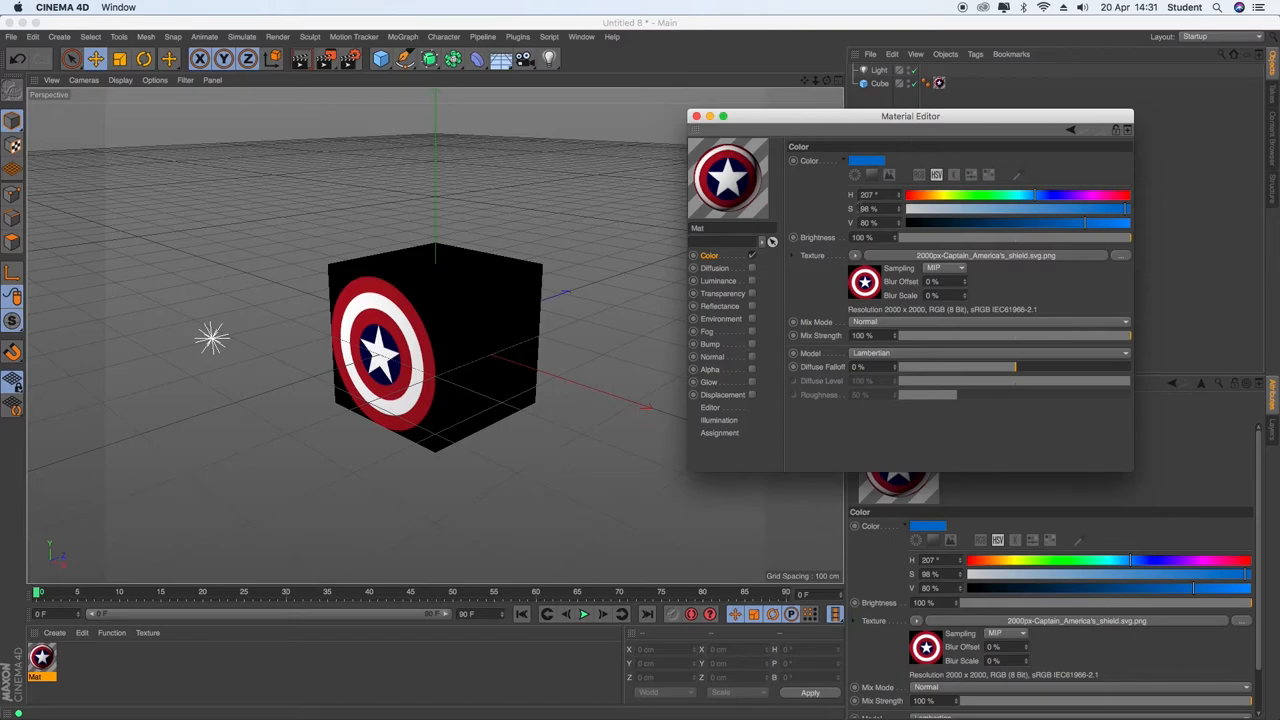
{"action": "left_click", "coordinate": [880, 68]}
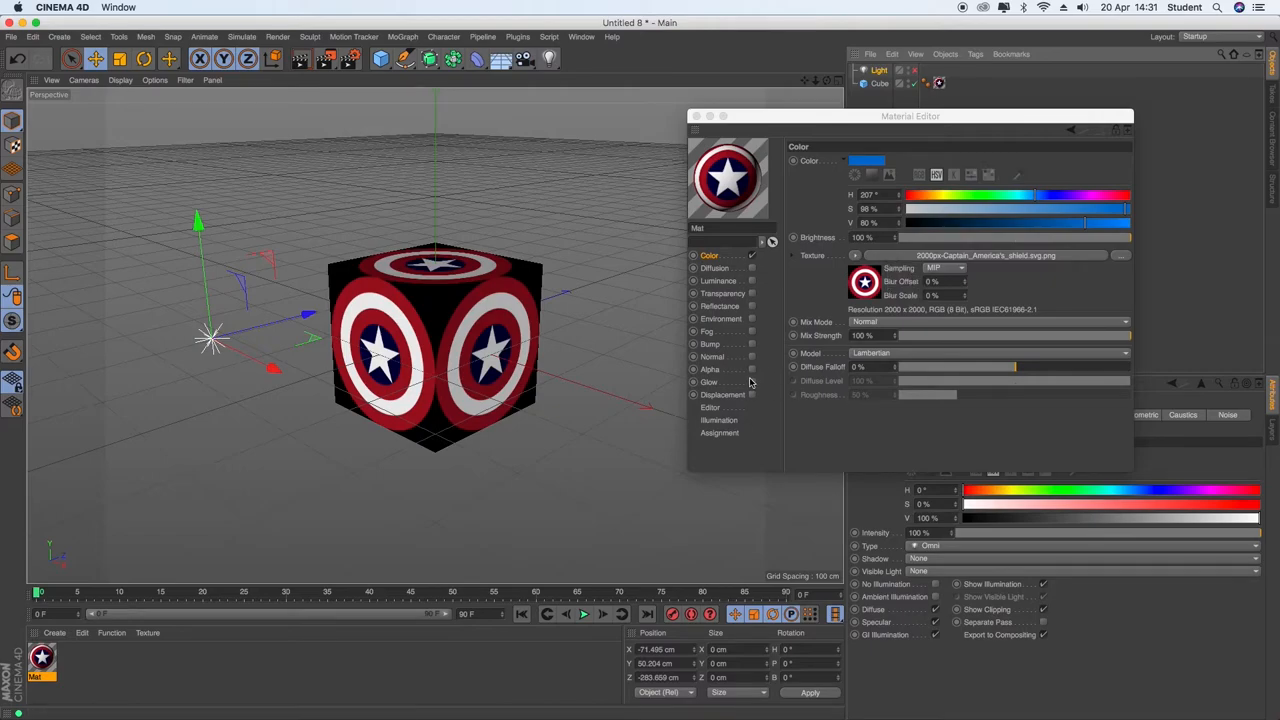
- Load the shield PNG into the Alpha channel so the cube's black corners turn transparent
{"action": "left_click", "coordinate": [710, 368]}
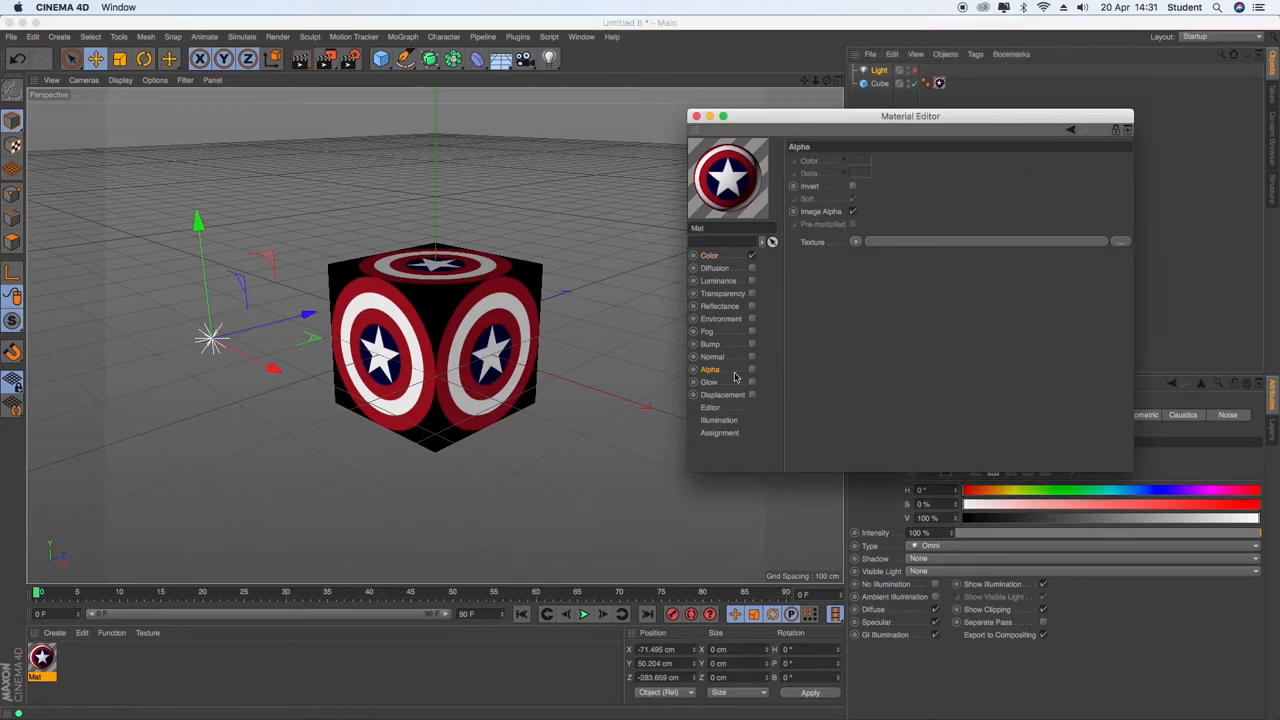
{"action": "left_click", "coordinate": [708, 256]}
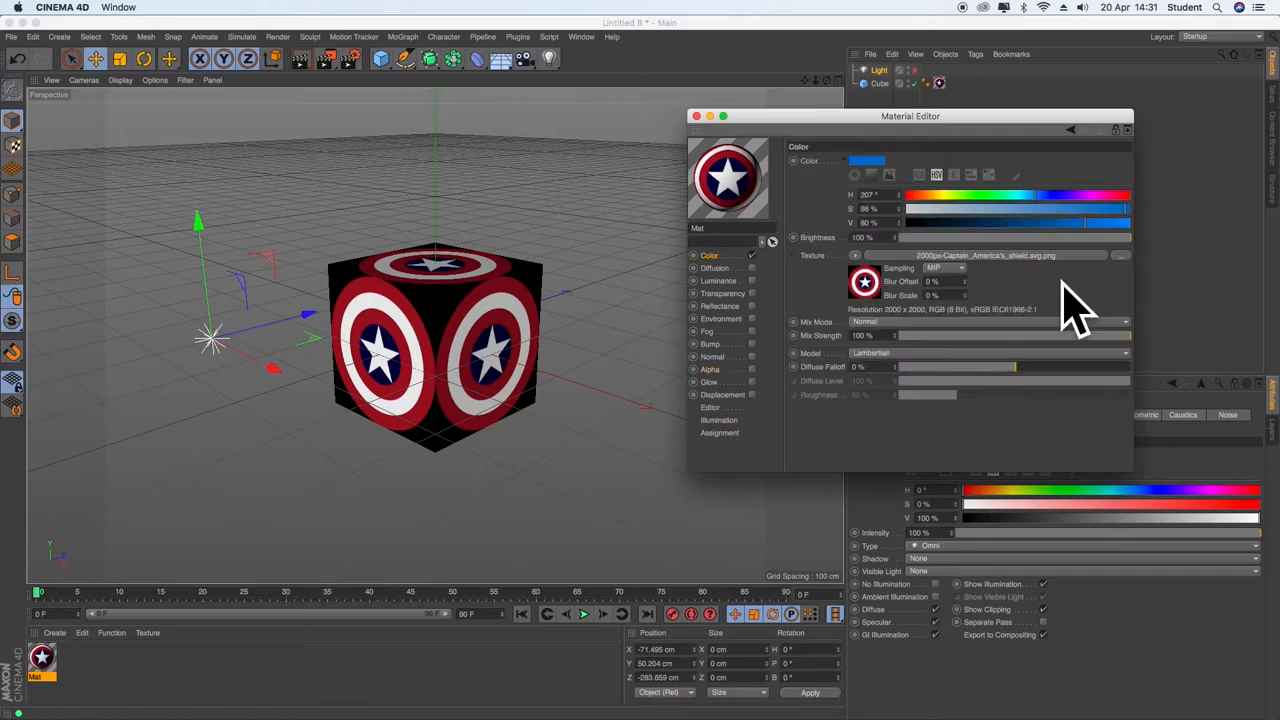
{"action": "mouse_move", "coordinate": [724, 414]}
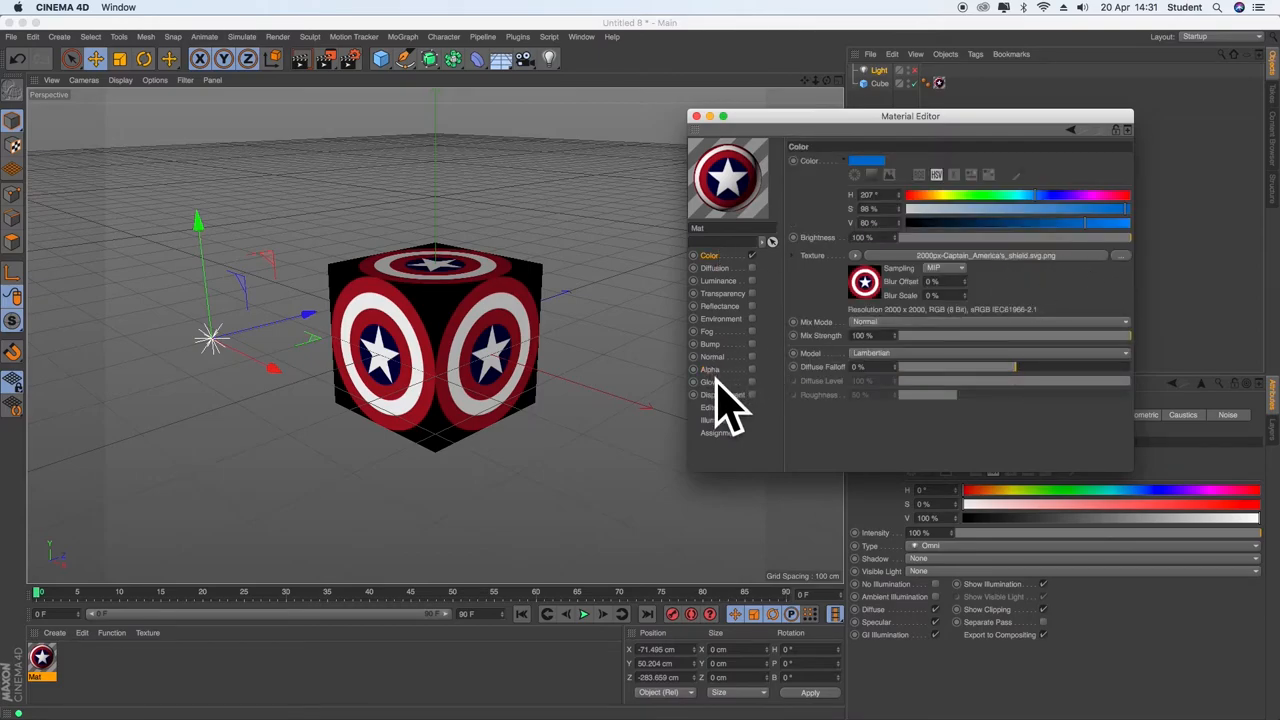
{"action": "left_click", "coordinate": [710, 368]}
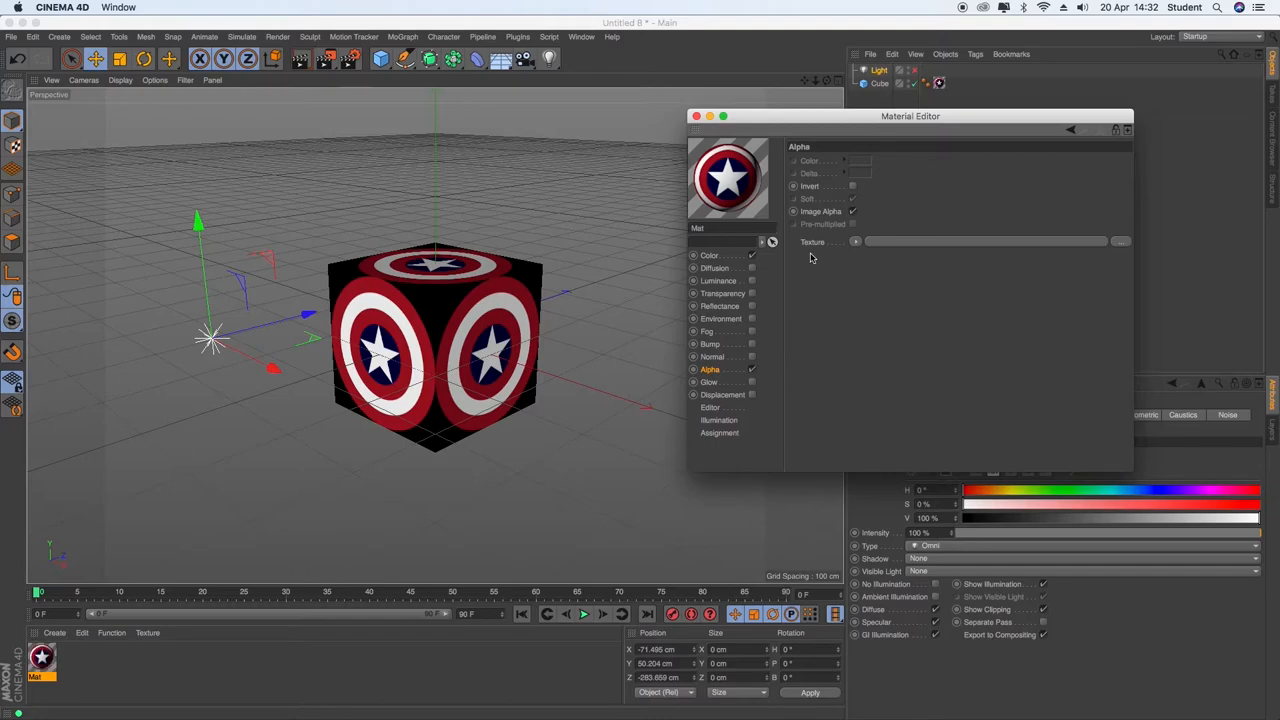
{"action": "left_click", "coordinate": [856, 240]}
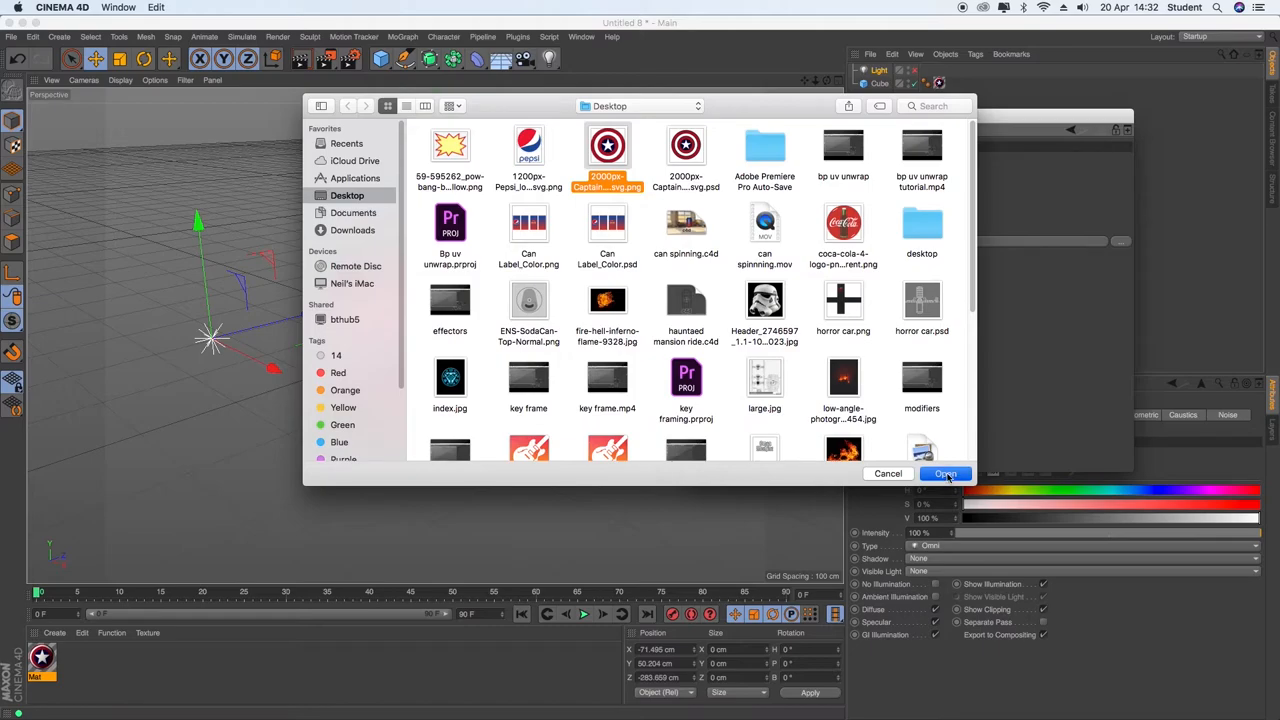
{"action": "left_click", "coordinate": [944, 472]}
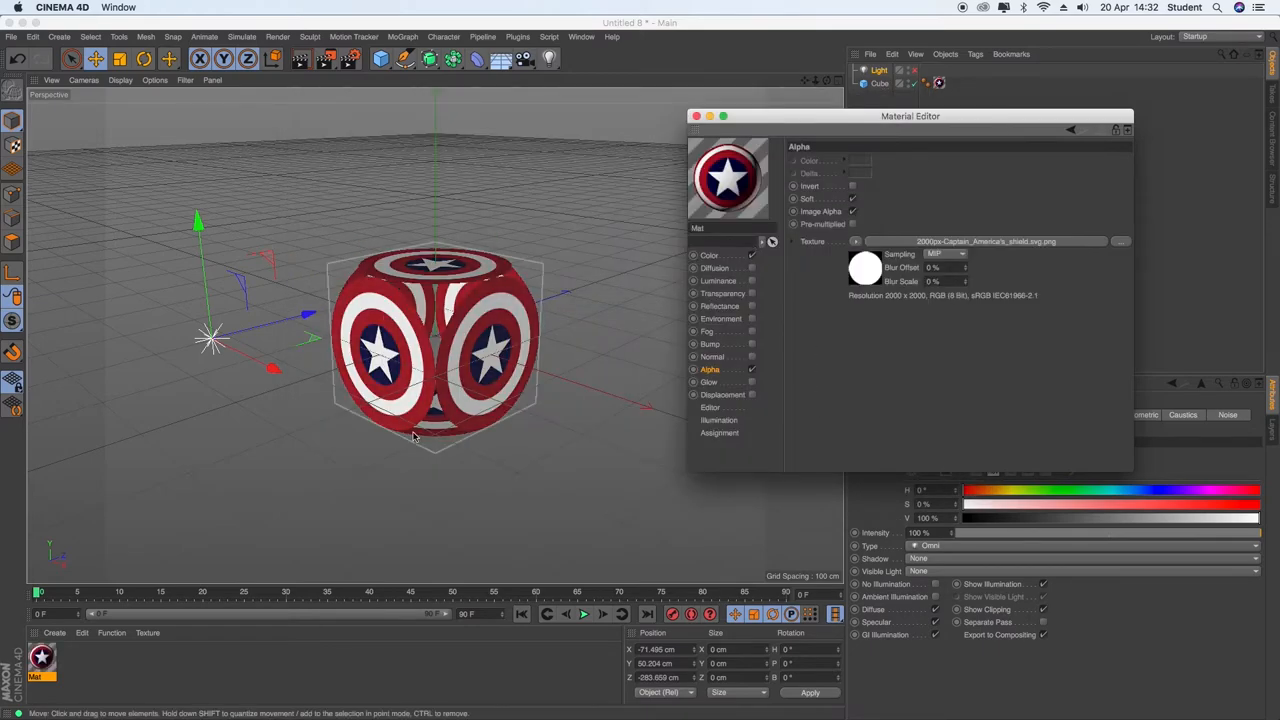
{"action": "mouse_move", "coordinate": [450, 424]}
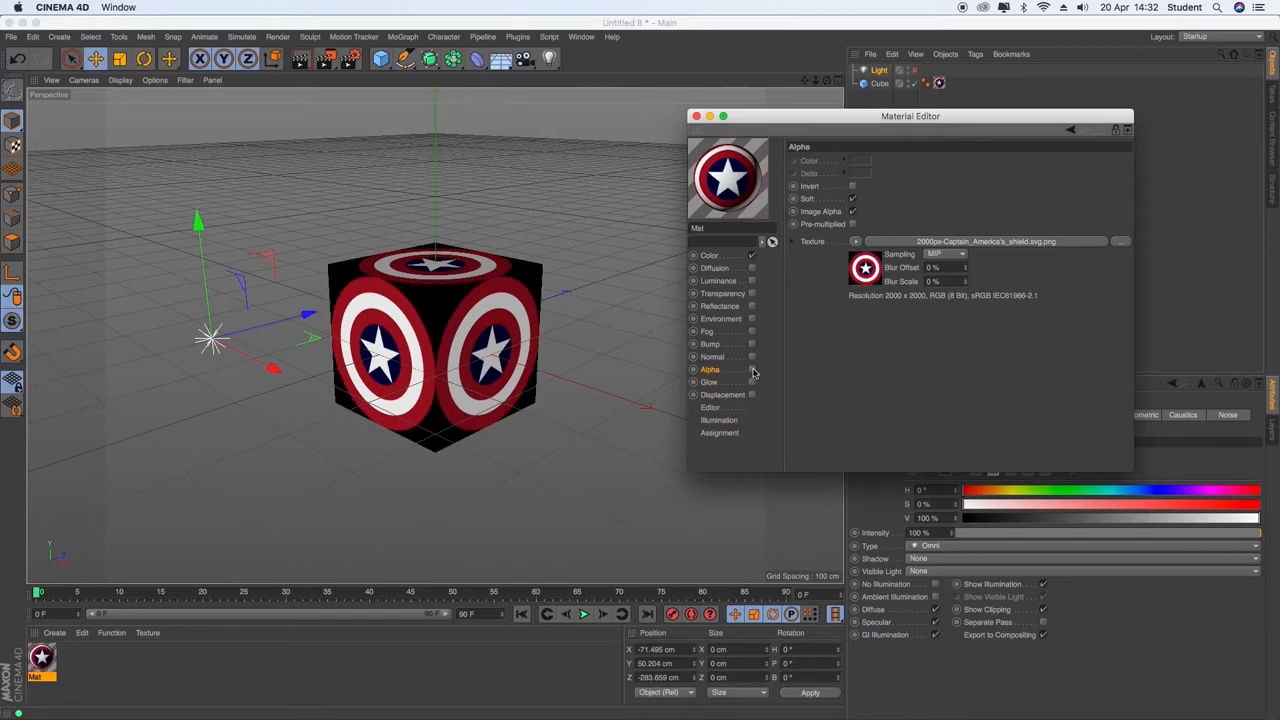
{"action": "mouse_move", "coordinate": [780, 388]}
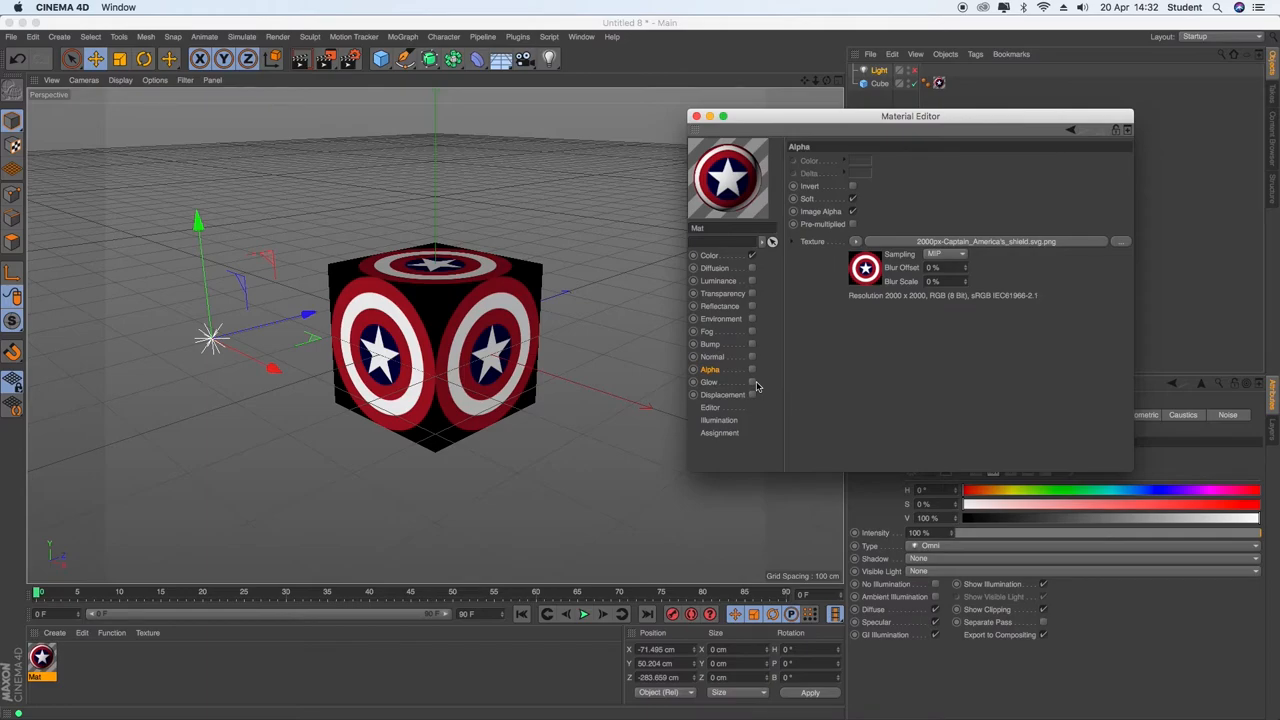
- Enable the Glow channel with Inner Strength 100% and Outer Strength 800%
{"action": "left_click", "coordinate": [708, 382]}
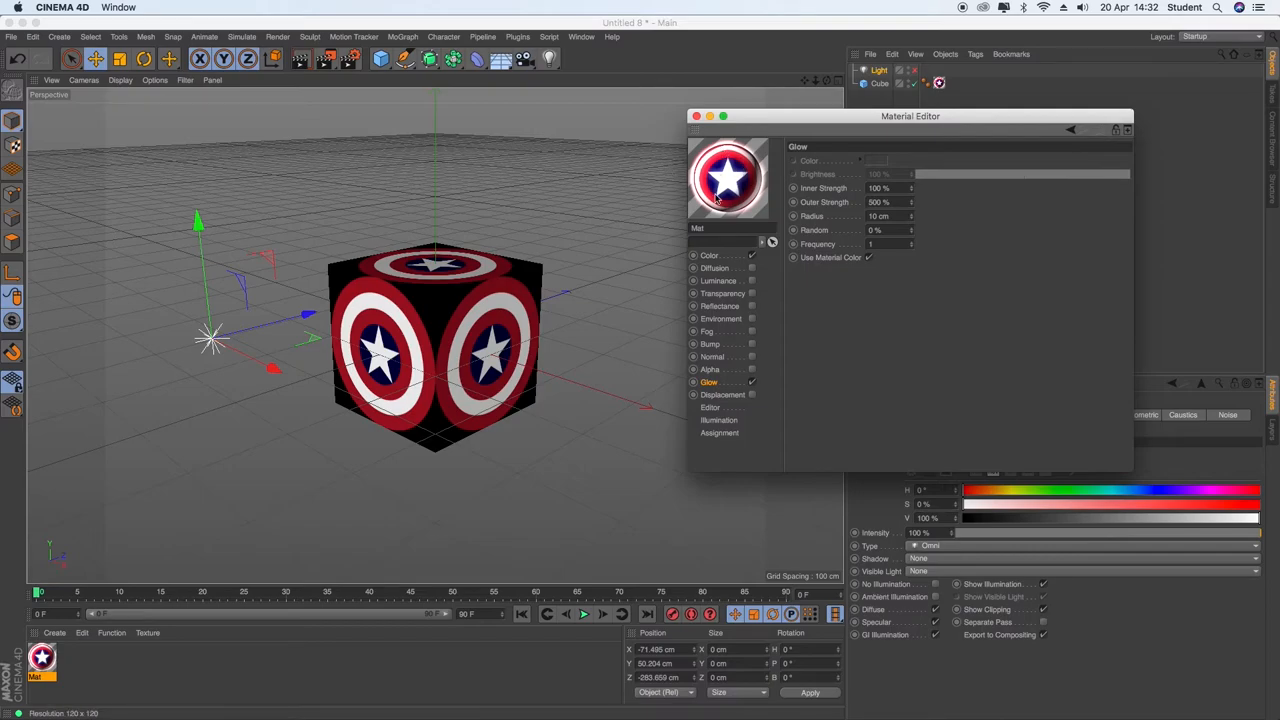
{"action": "mouse_move", "coordinate": [756, 200]}
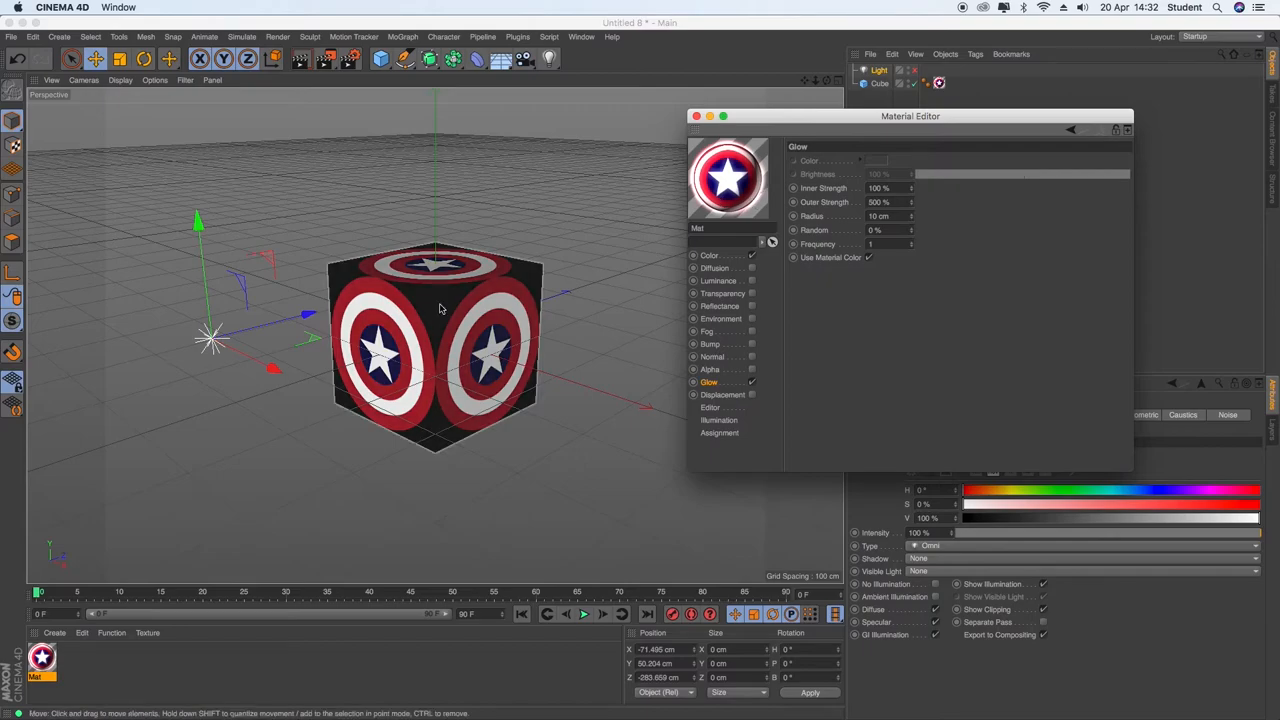
{"action": "mouse_move", "coordinate": [432, 298]}
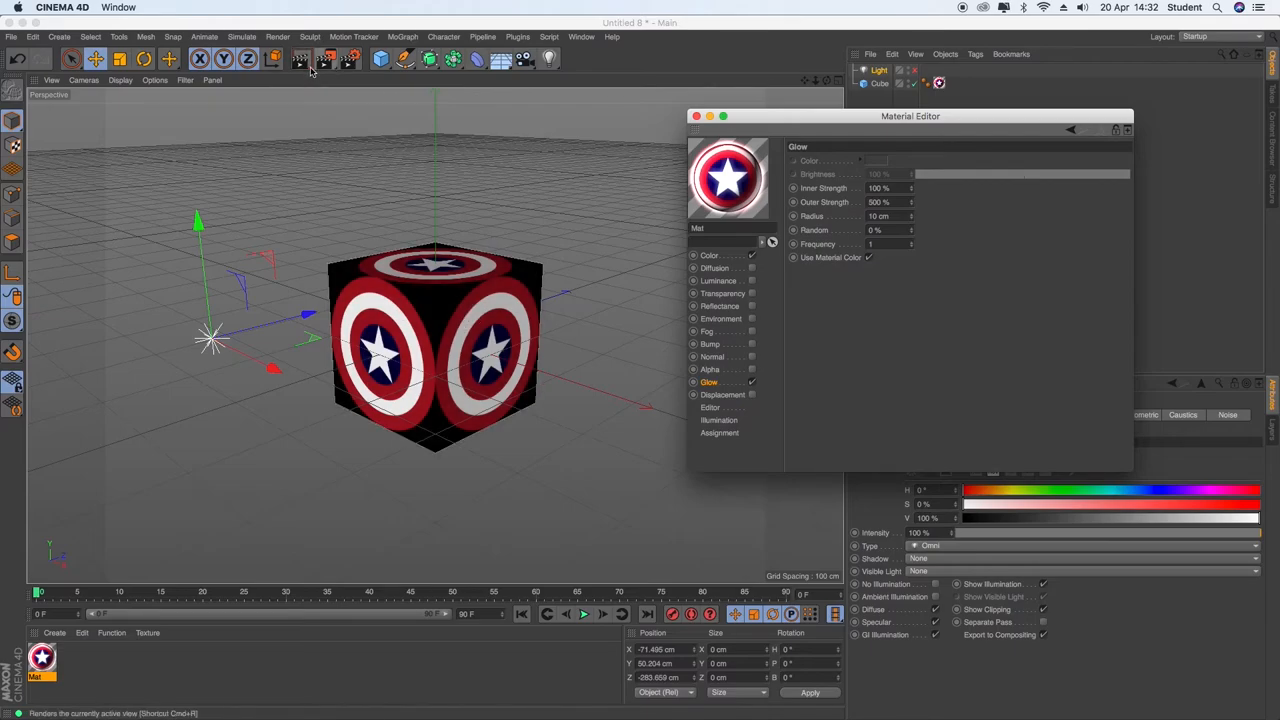
- Render the view twice, adjusting Glow Outer Strength between renders for a red glow on black
{"action": "left_click", "coordinate": [300, 58]}
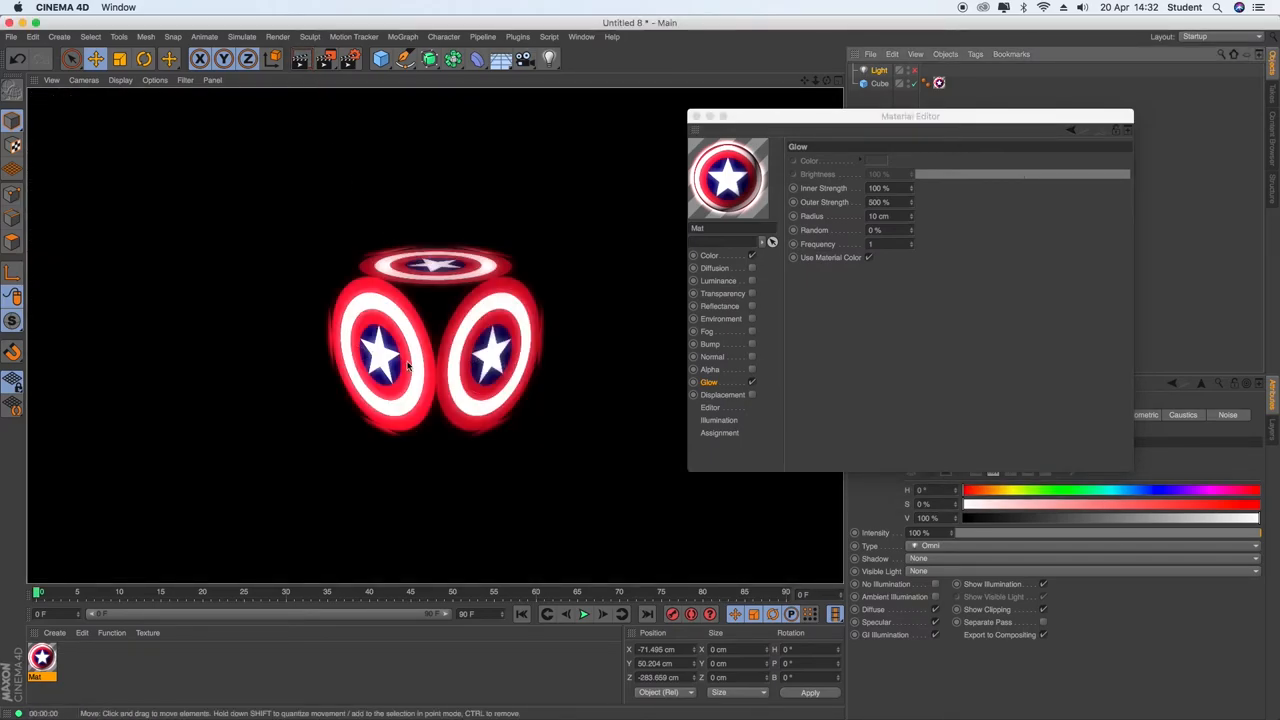
{"action": "mouse_move", "coordinate": [476, 332]}
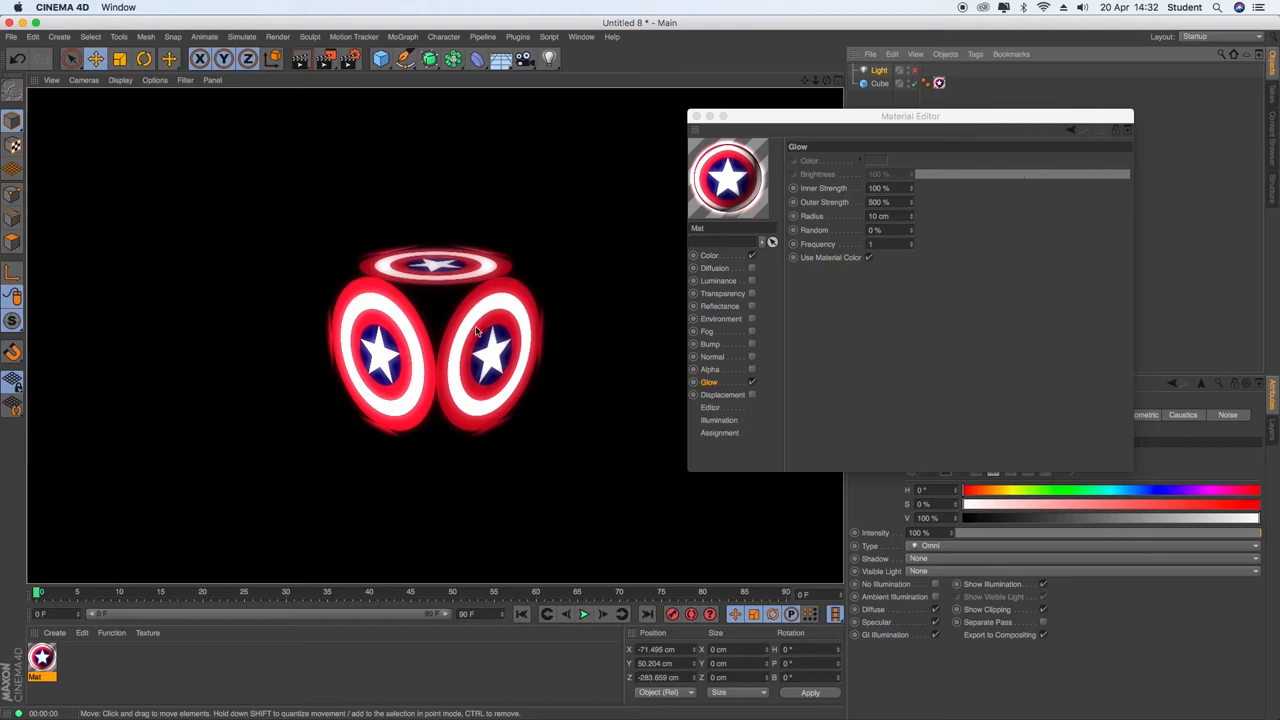
{"action": "mouse_move", "coordinate": [780, 390]}
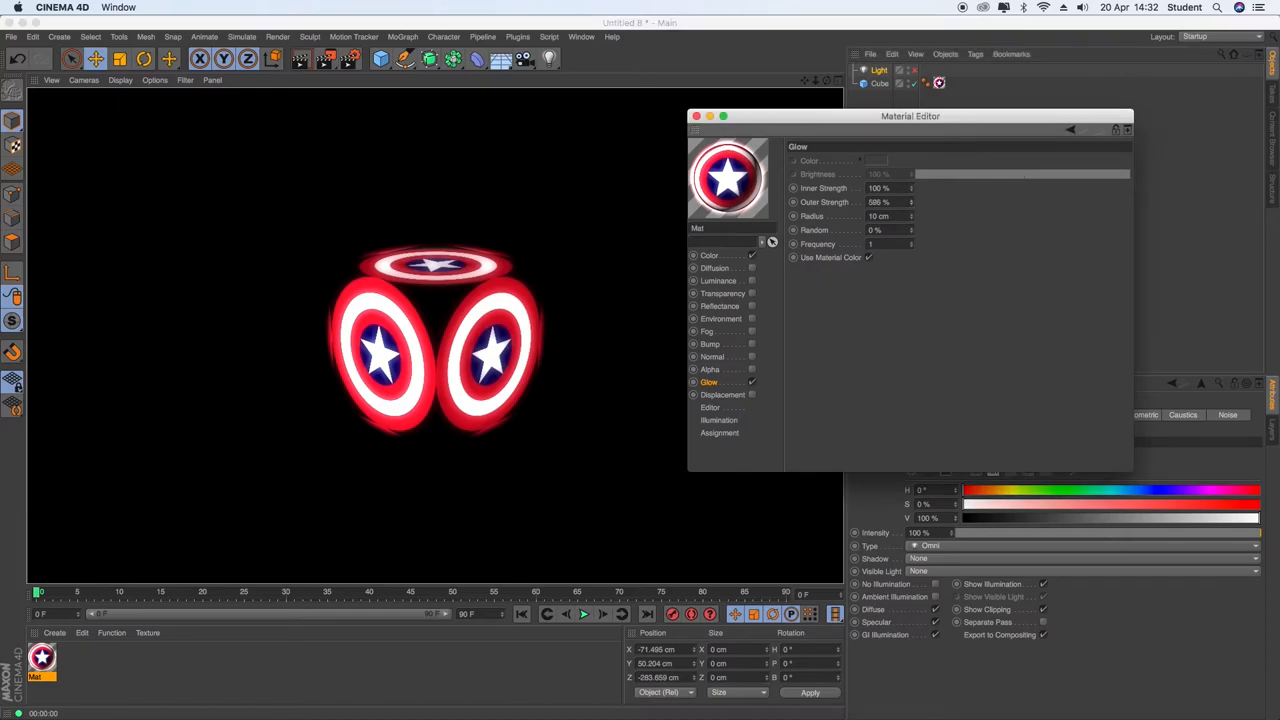
{"action": "left_click", "coordinate": [300, 58]}
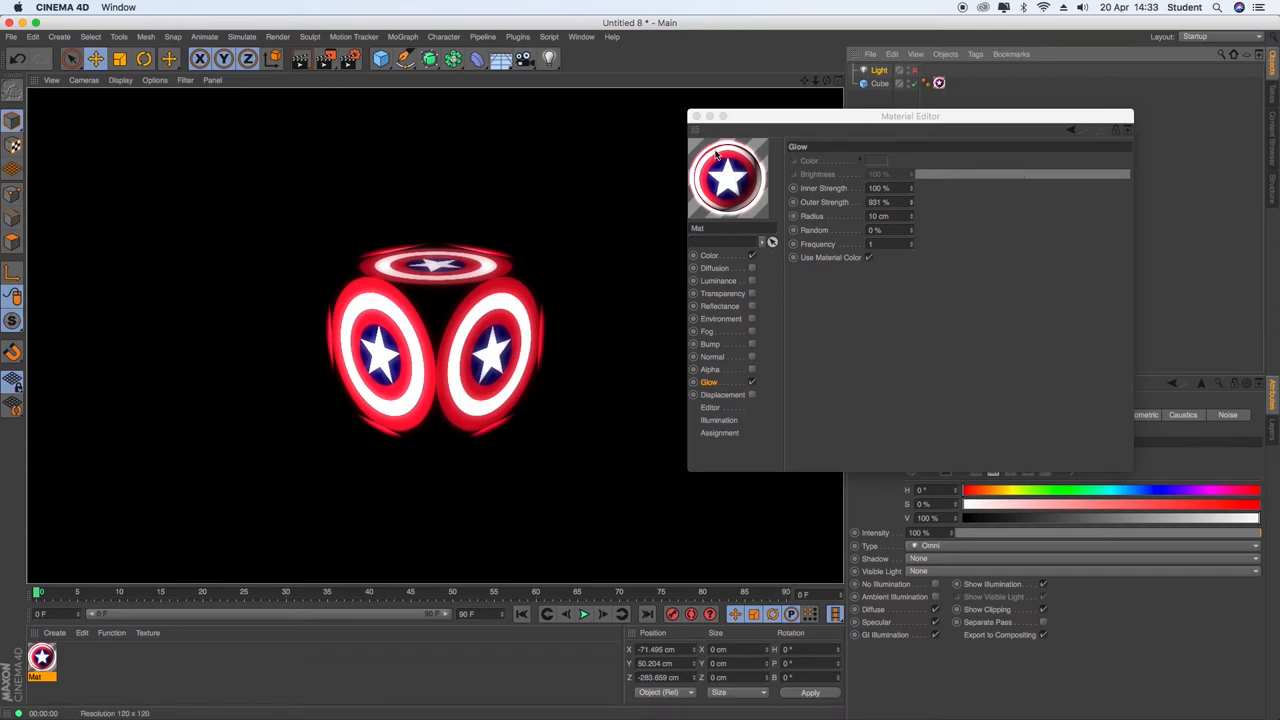
- Close the Material Editor, select the Cube and show its texture tag with UVW Mapping
{"action": "left_click", "coordinate": [880, 70]}
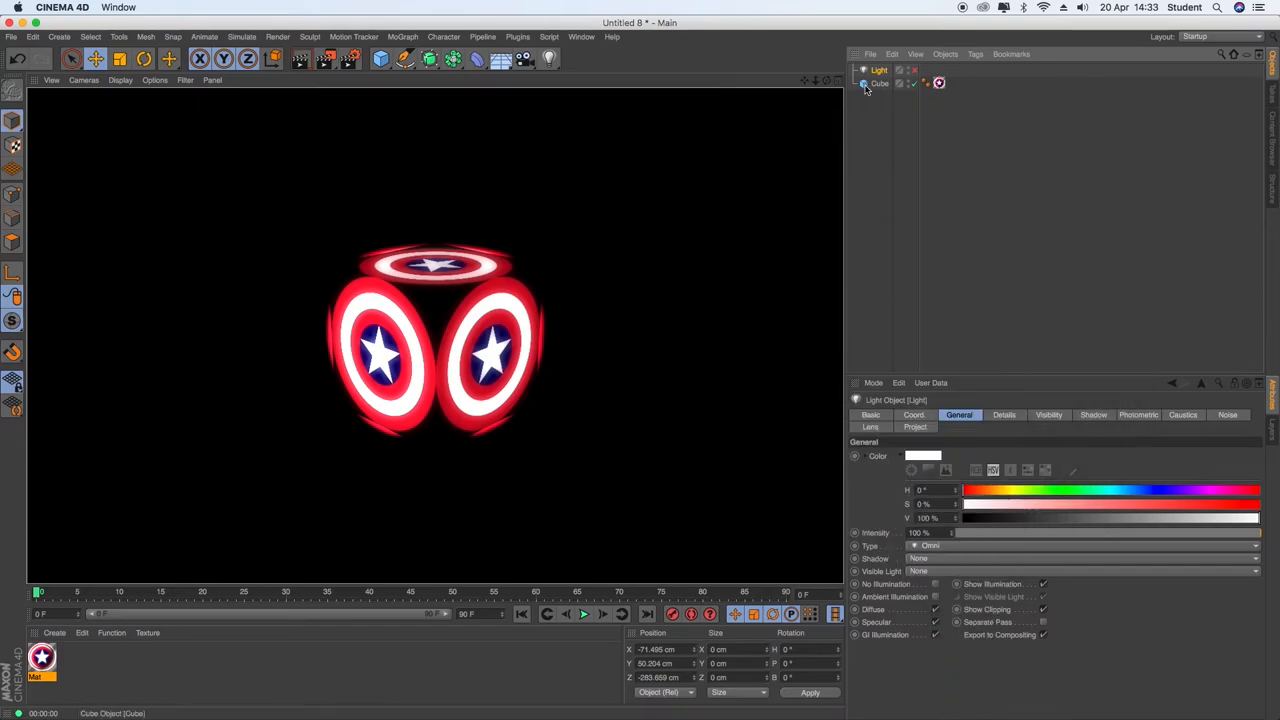
{"action": "left_click", "coordinate": [880, 84]}
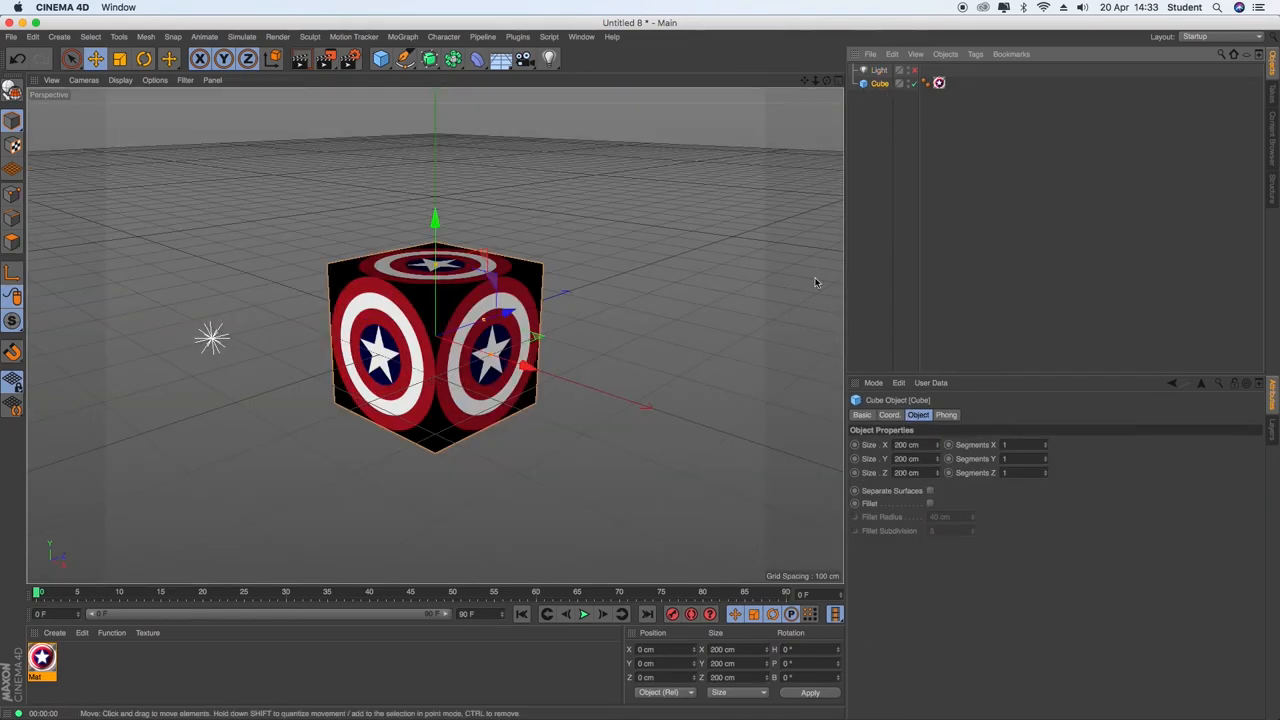
{"action": "left_click", "coordinate": [938, 84]}
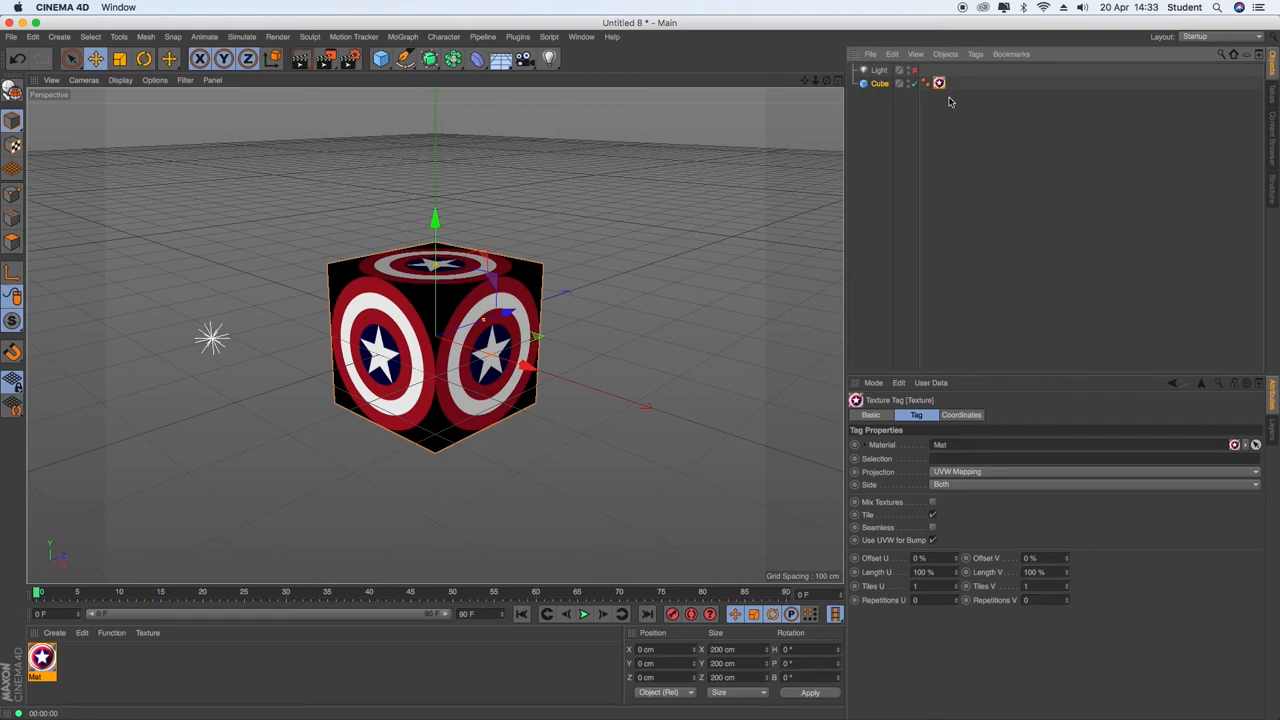